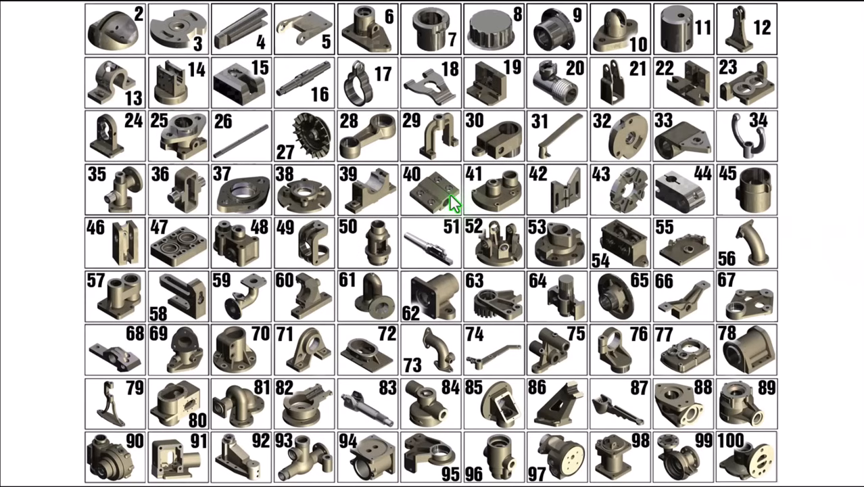
mouse_move(115, 246)
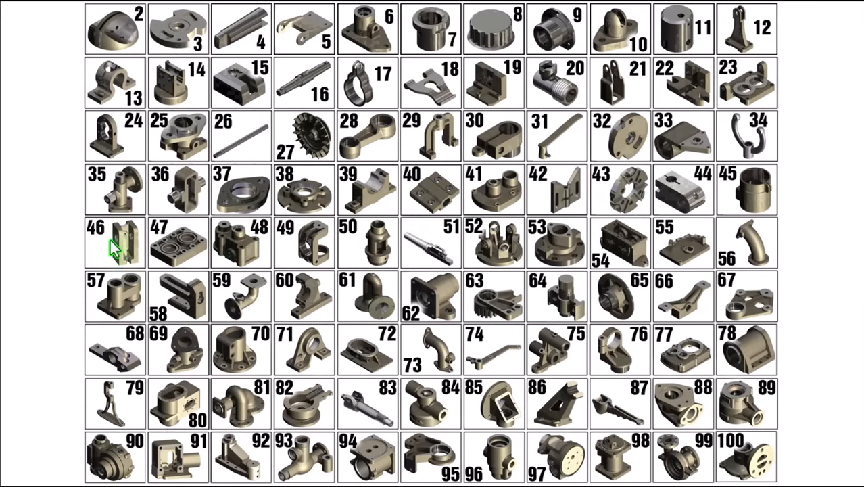
mouse_move(801, 354)
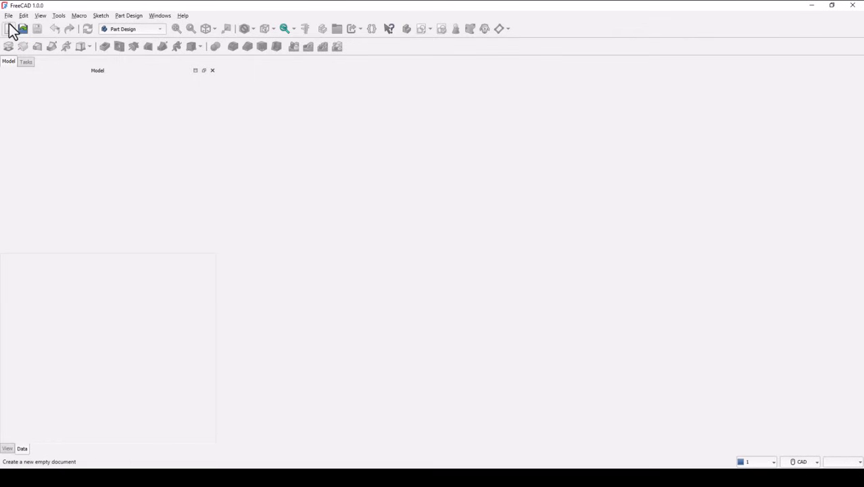
Start a new empty FreeCAD document for the part
click(8, 29)
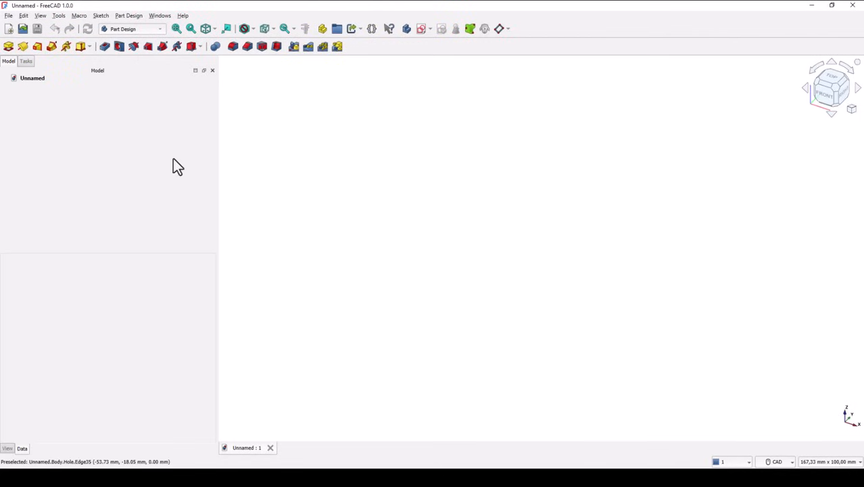
mouse_move(133, 28)
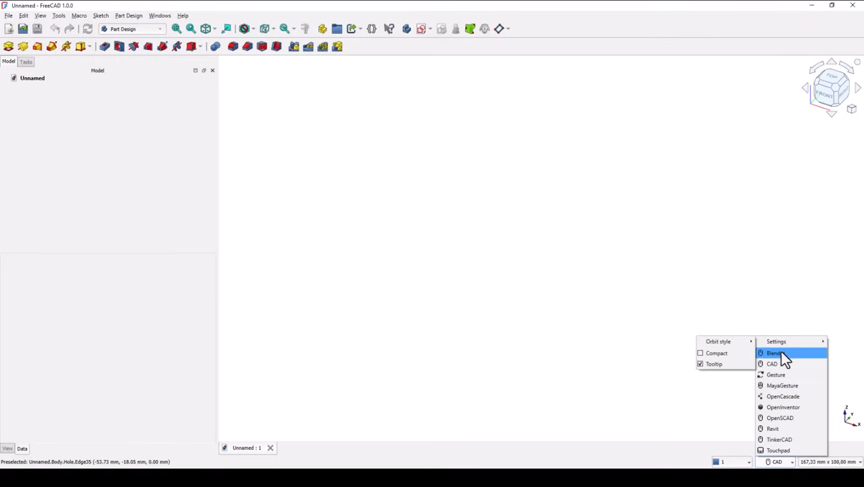
mouse_move(778, 406)
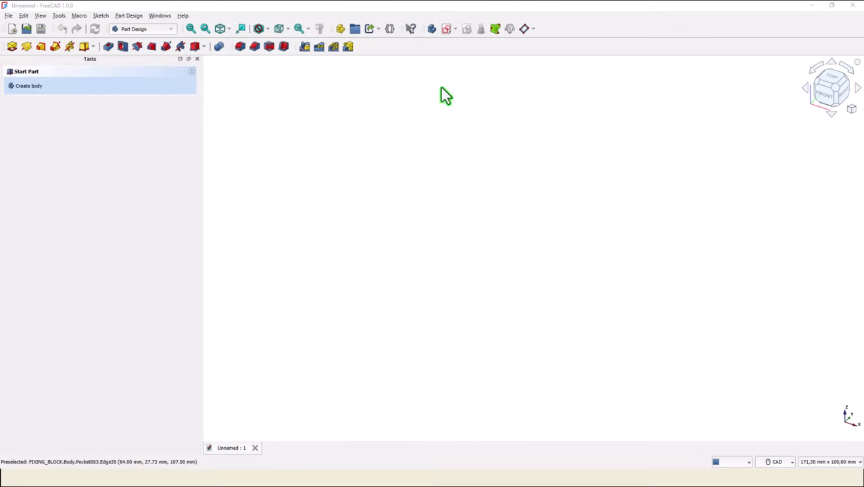
Sketch on the XZ plane a 120 mm tall rectangle with an R12 rounded top corner, fully constrained
click(29, 85)
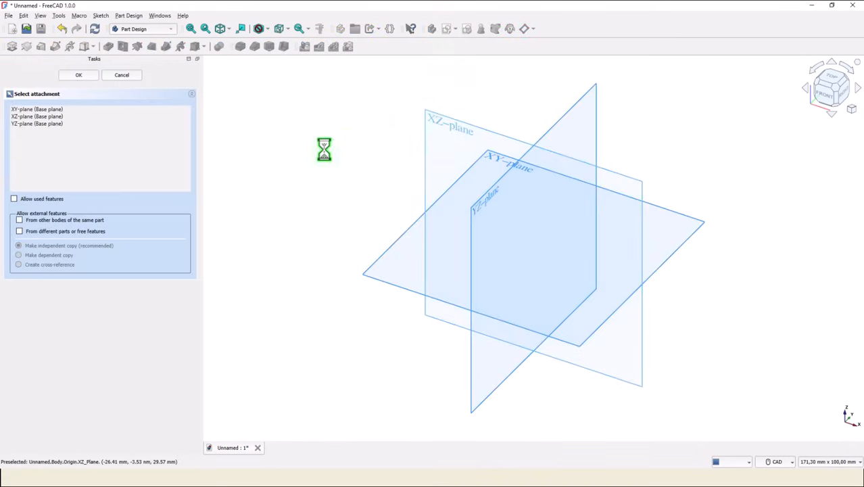
click(77, 74)
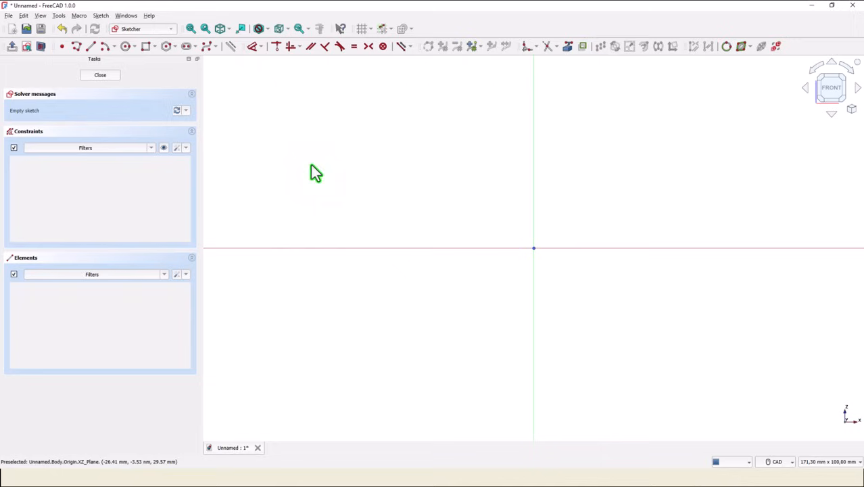
click(146, 46)
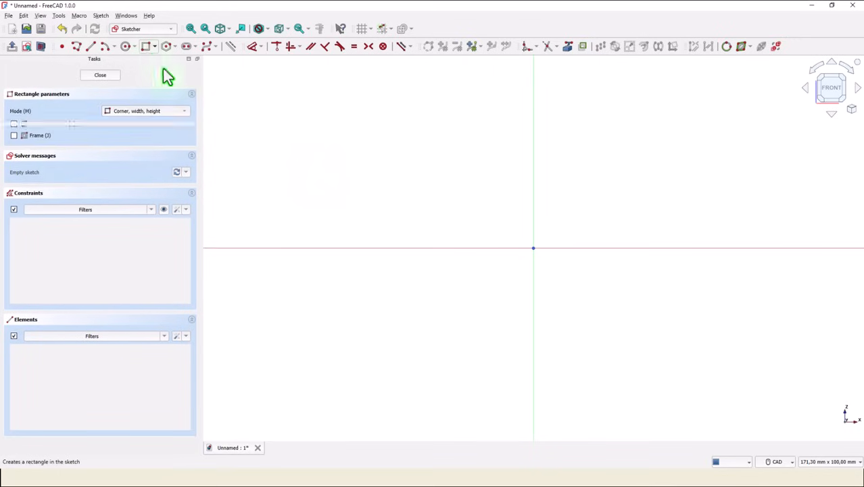
mouse_move(552, 245)
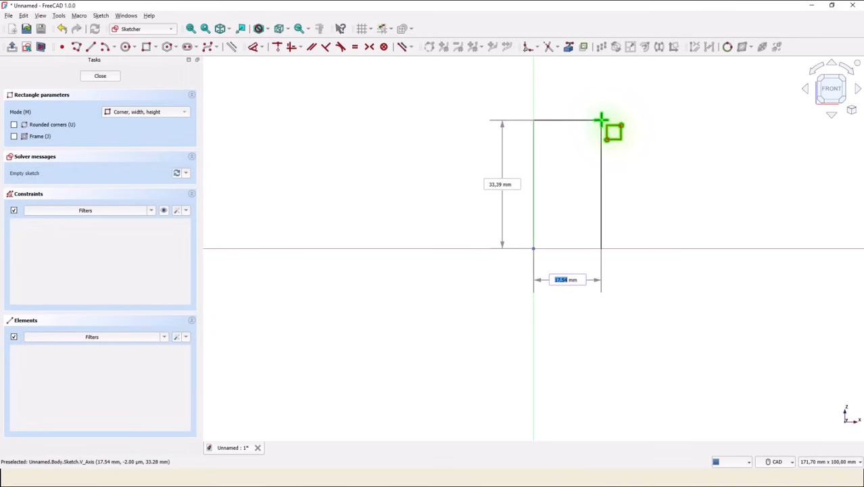
text(3 mm)
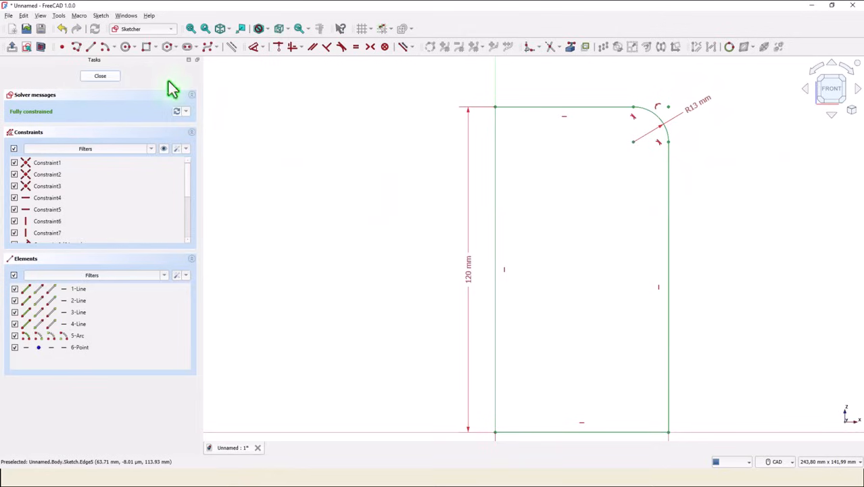
Pad the closed profile symmetrically about the sketch plane into a solid block
click(100, 75)
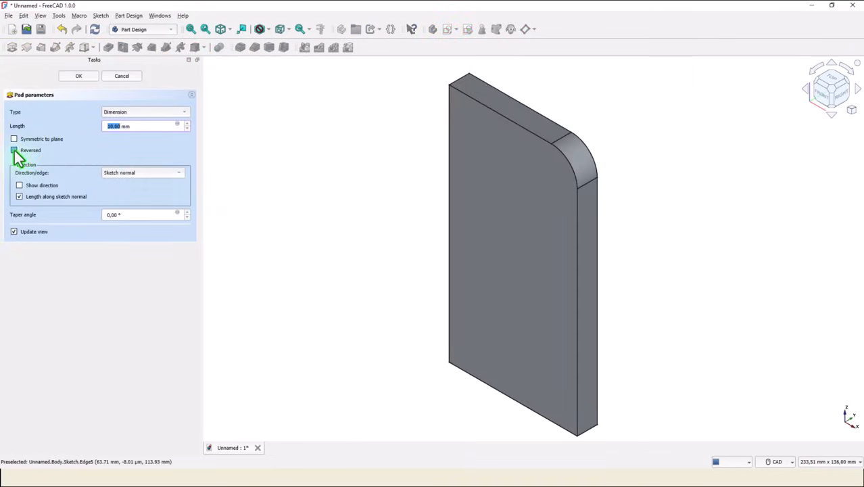
click(14, 138)
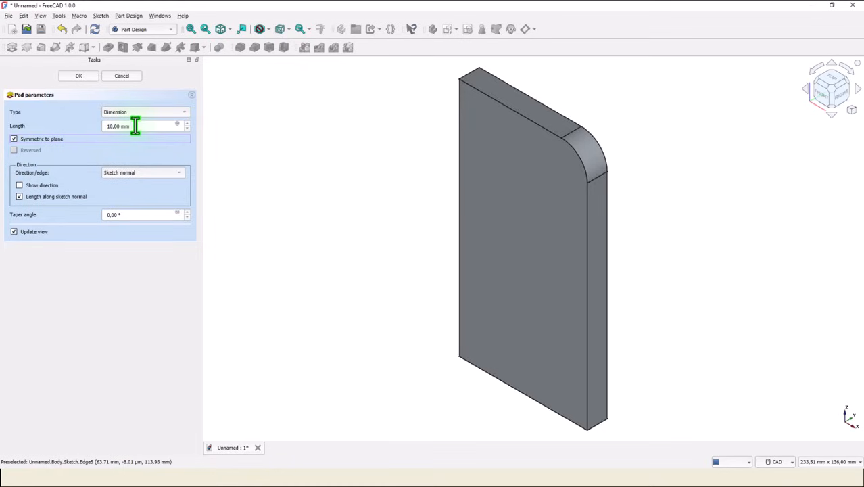
text(6)
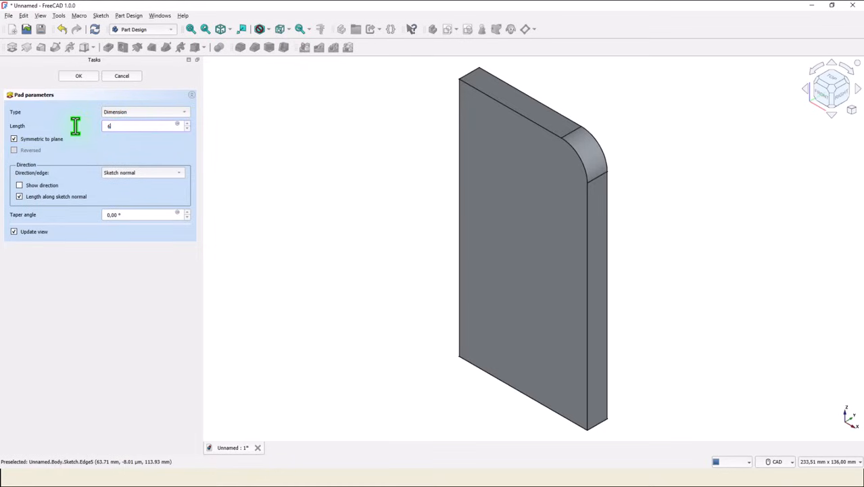
click(79, 76)
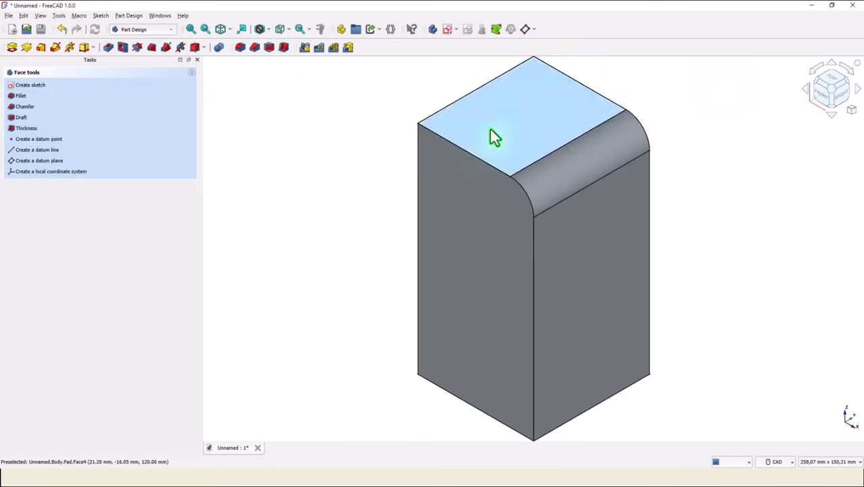
Sketch a rectangle on the top face, 15 mm from the edge and 34 mm wide, fully constrained
click(30, 84)
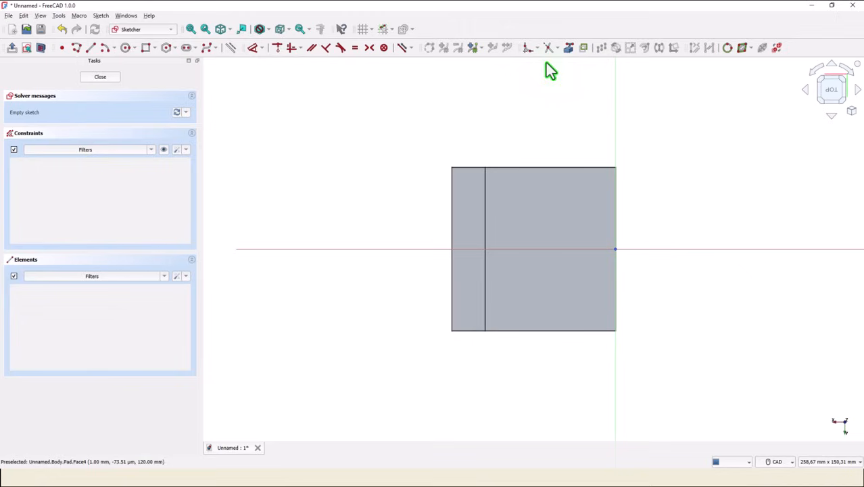
mouse_move(462, 210)
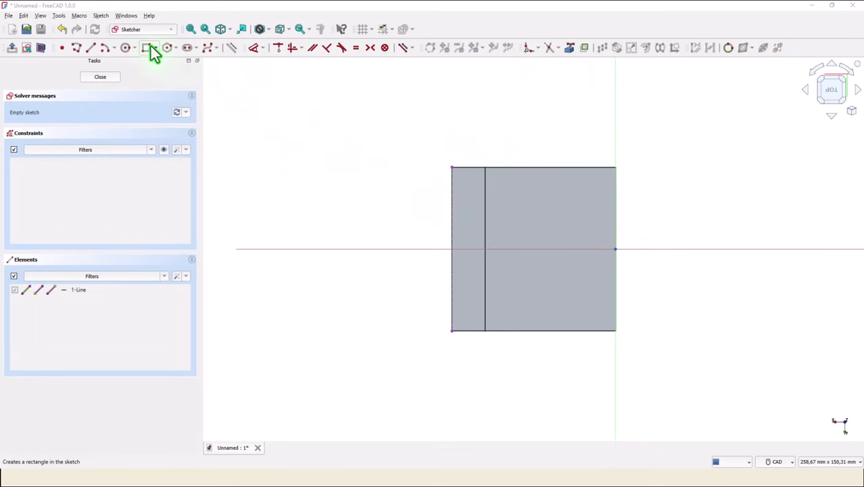
click(146, 48)
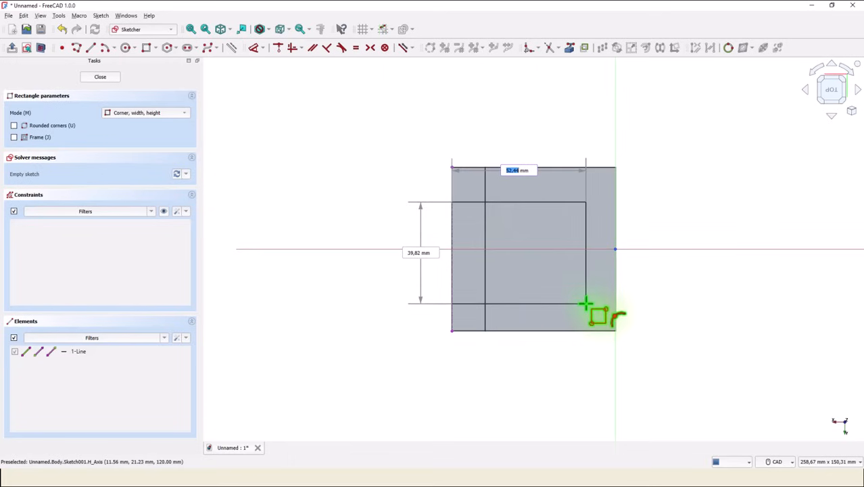
click(587, 303)
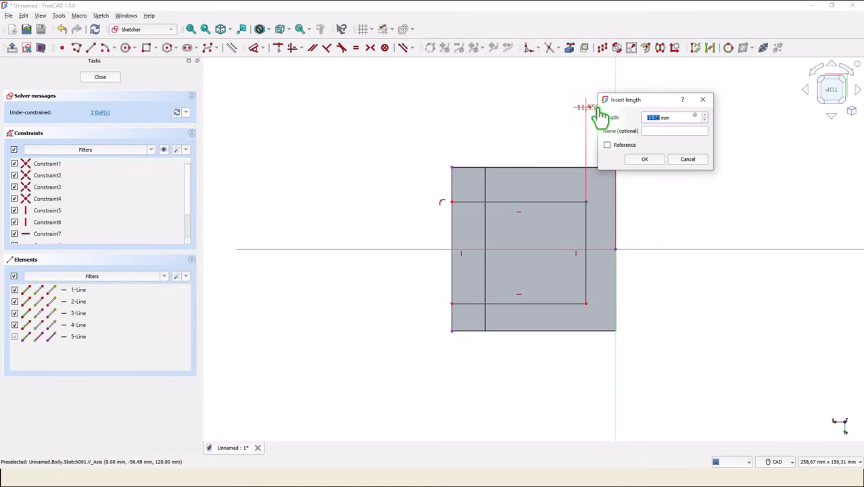
text(15)
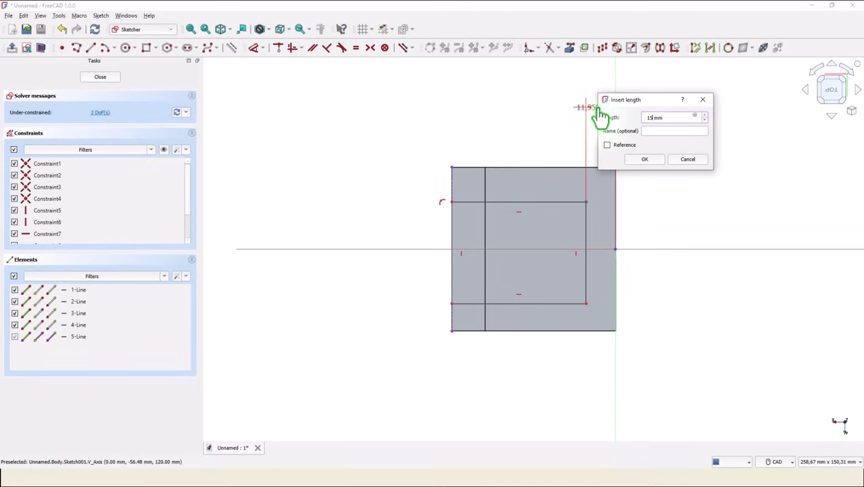
click(644, 160)
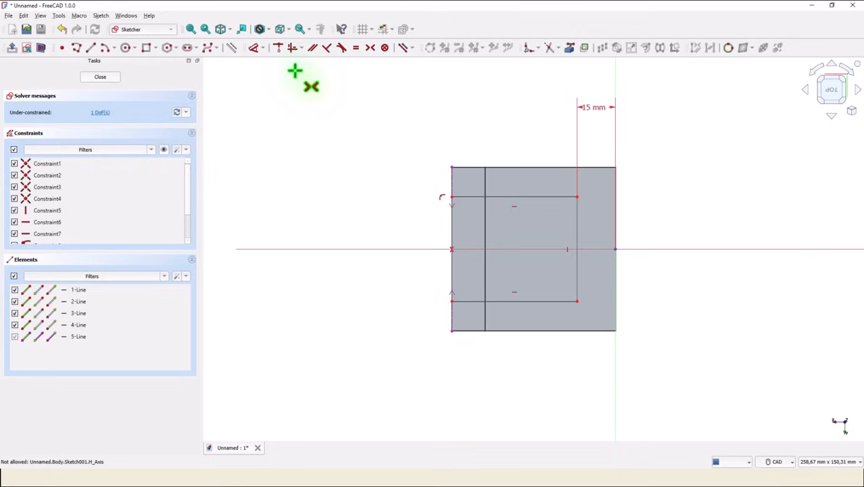
mouse_move(579, 230)
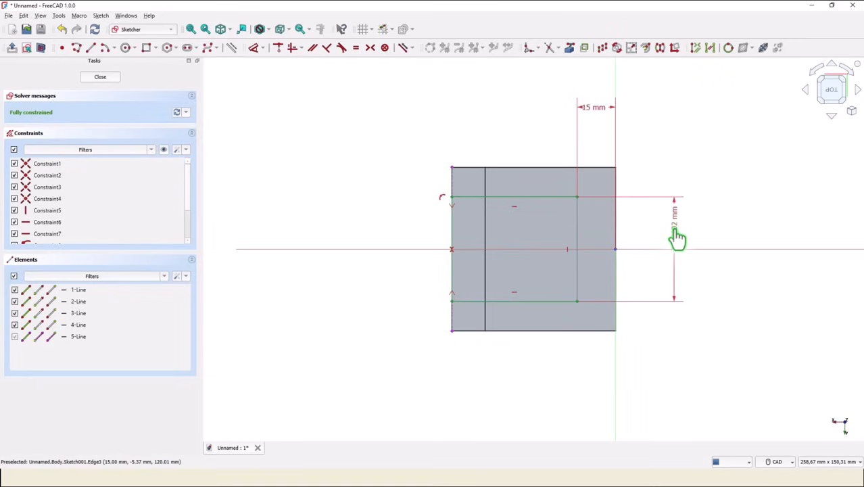
double_click(675, 227)
text(34)
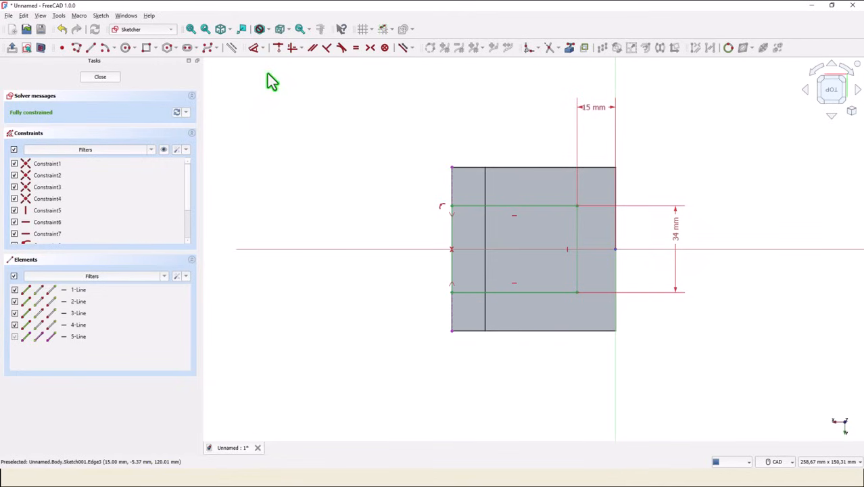
Pocket the rectangle to depth 120-15, carving the block into an open U-channel
click(100, 76)
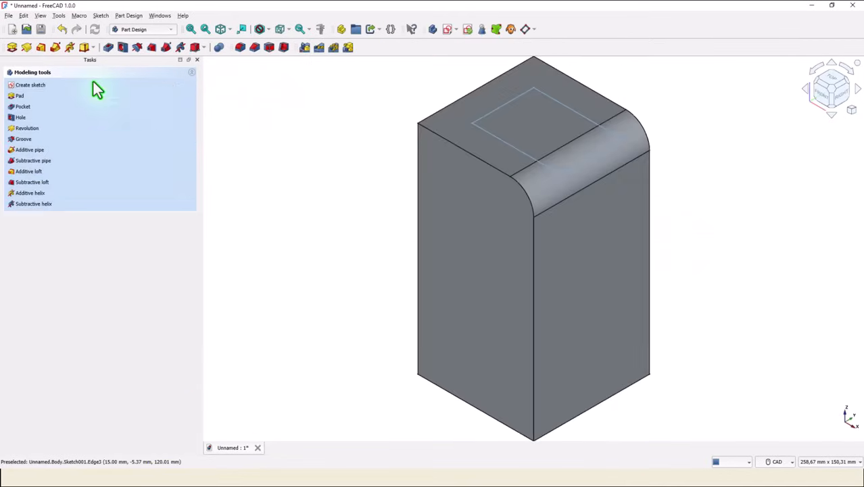
mouse_move(74, 74)
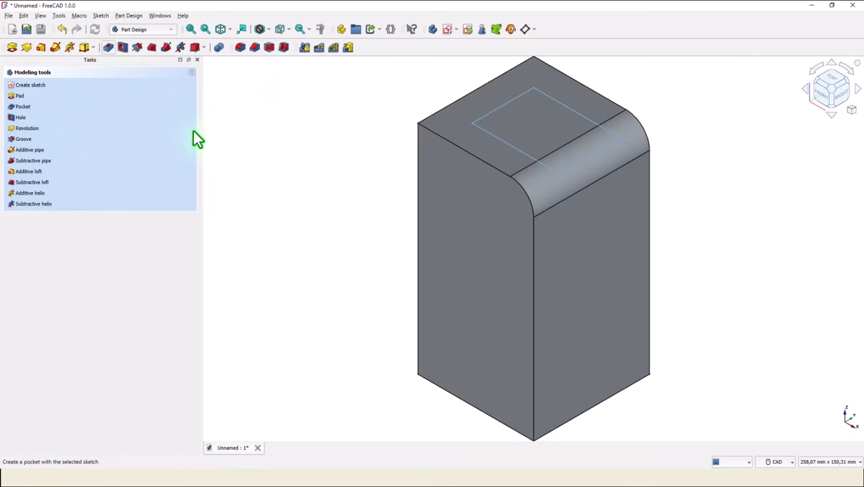
click(22, 106)
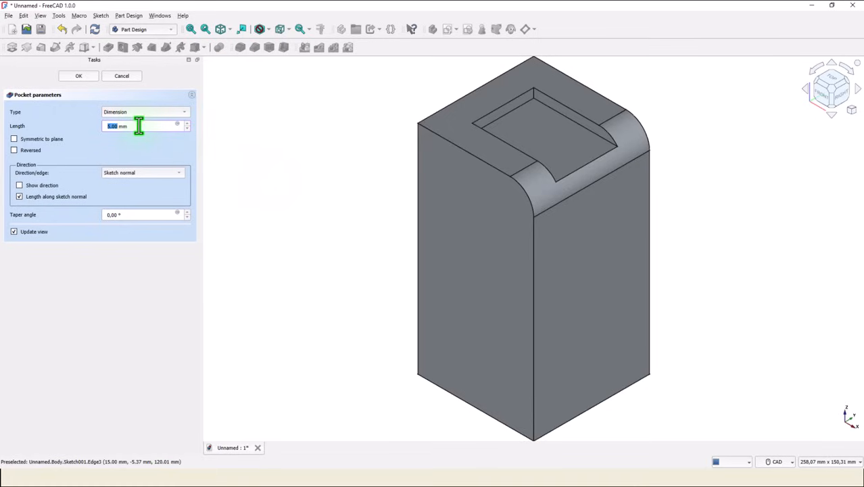
text(1)
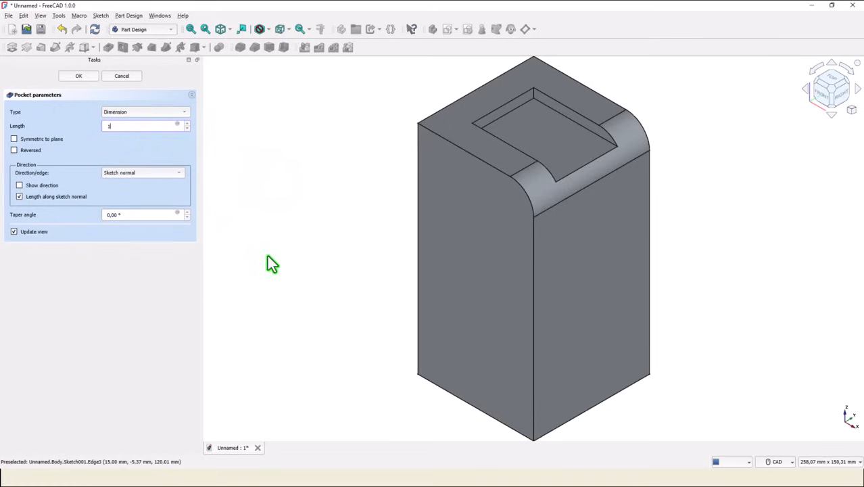
text(20-)
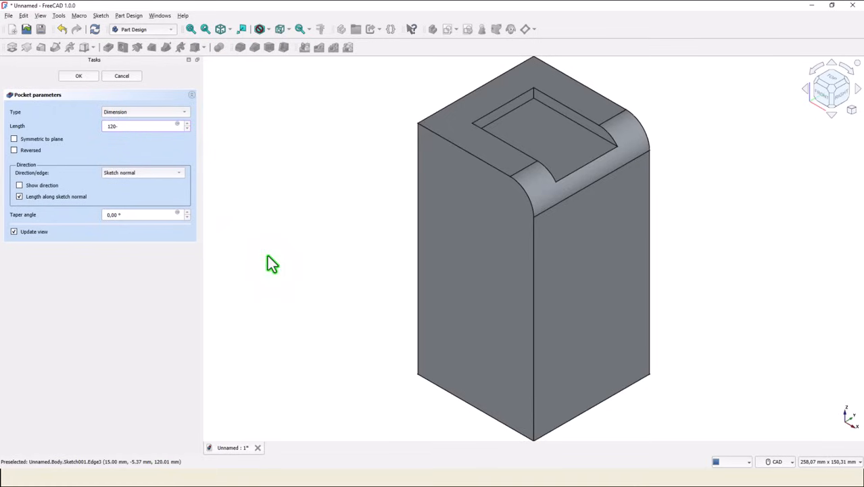
text(15)
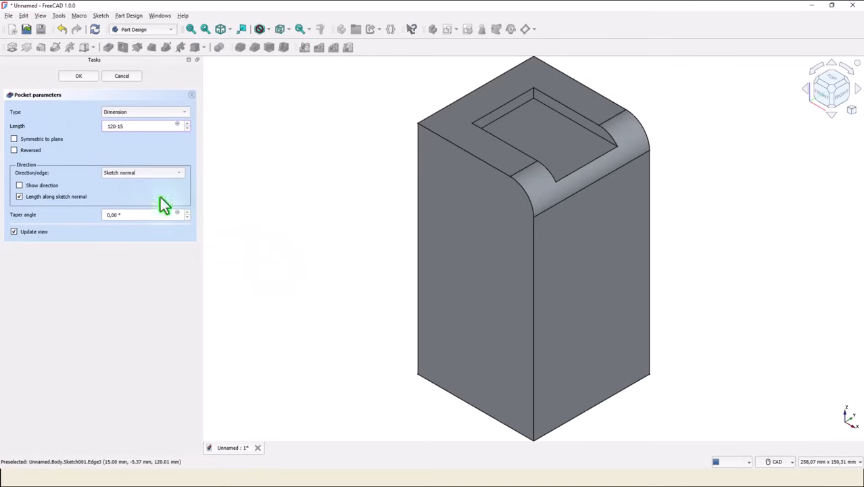
click(13, 150)
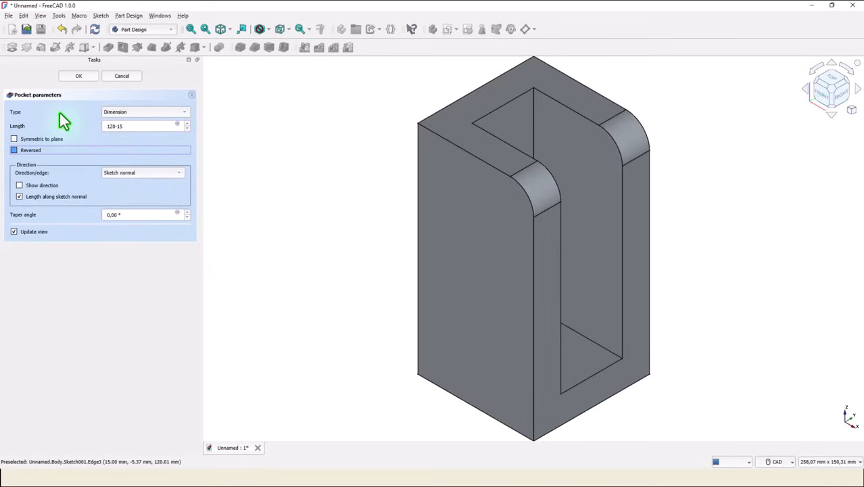
click(79, 76)
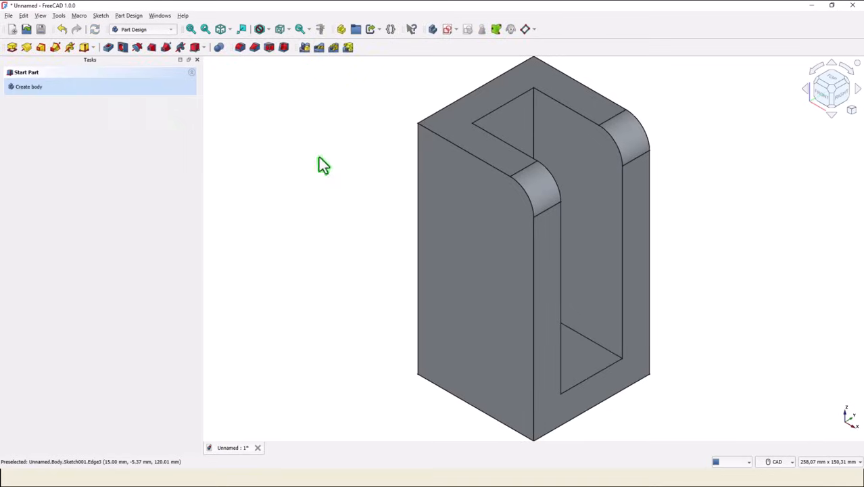
mouse_move(411, 130)
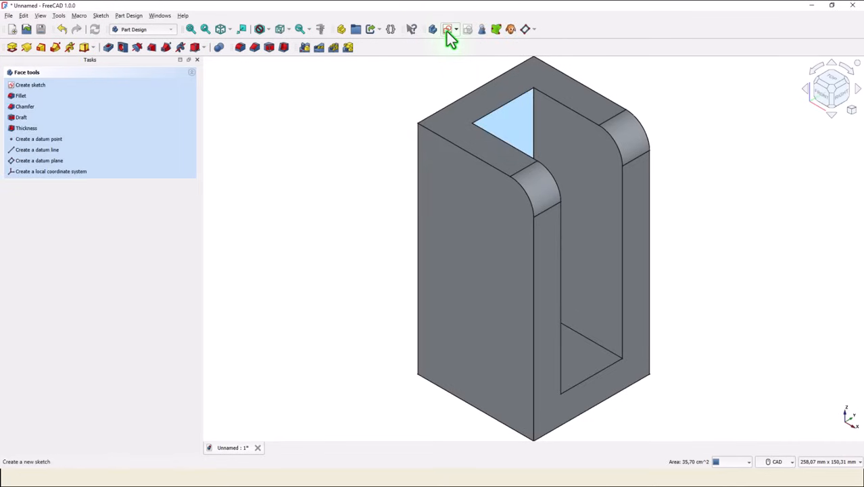
Sketch a Ø28 circle centred on the referenced end edge of the block
click(30, 83)
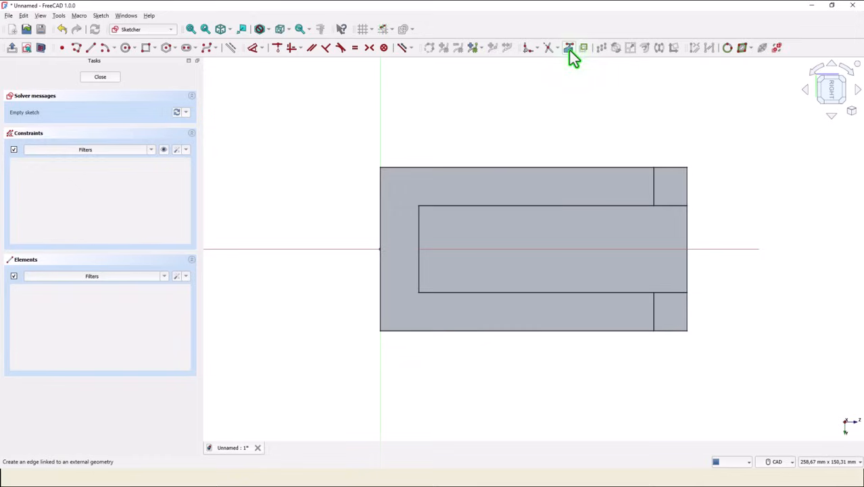
click(571, 47)
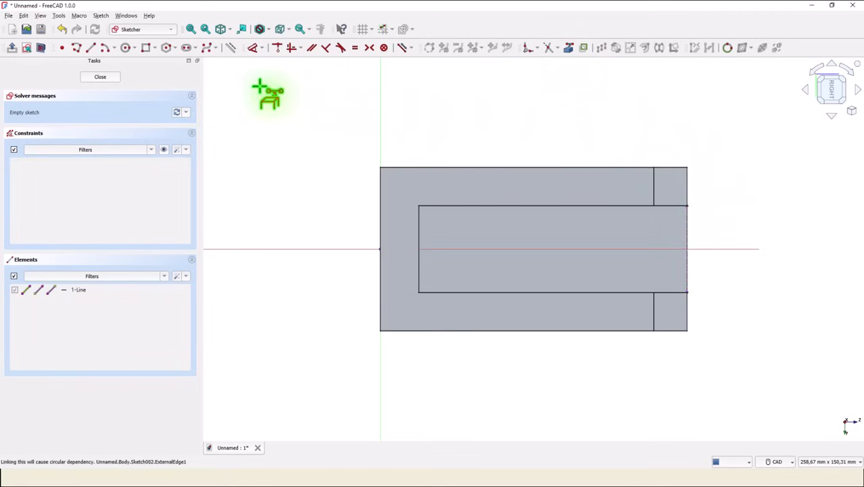
click(124, 47)
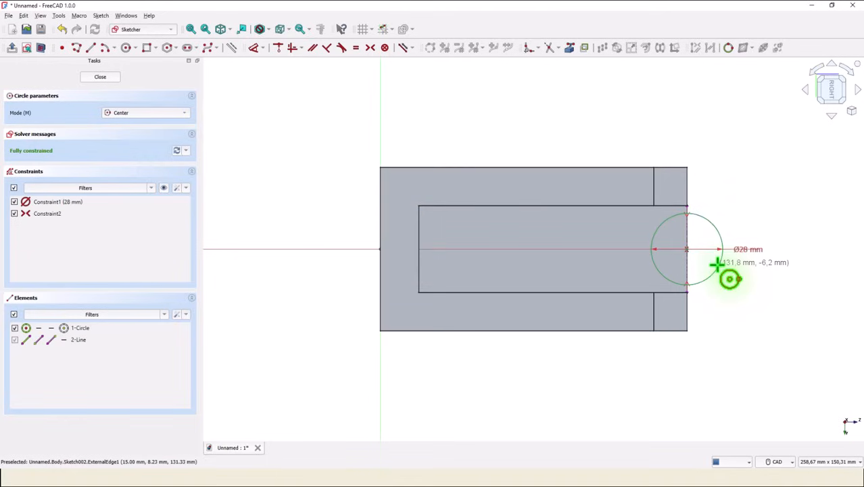
mouse_move(562, 132)
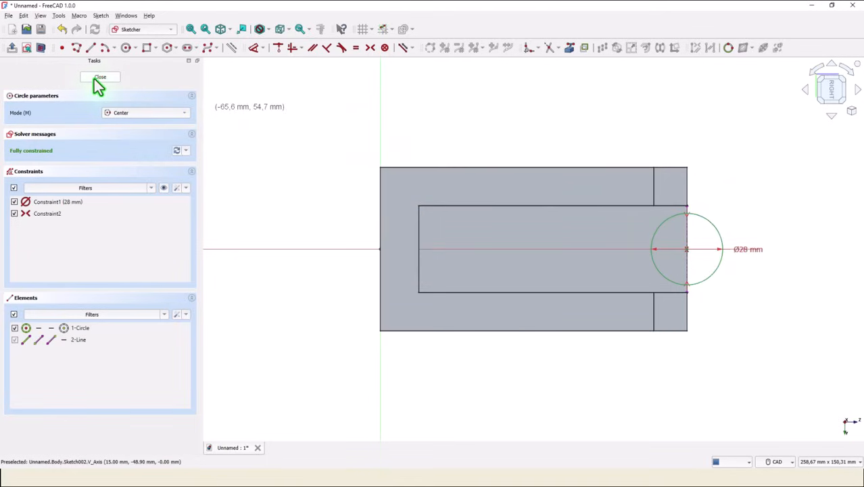
click(100, 77)
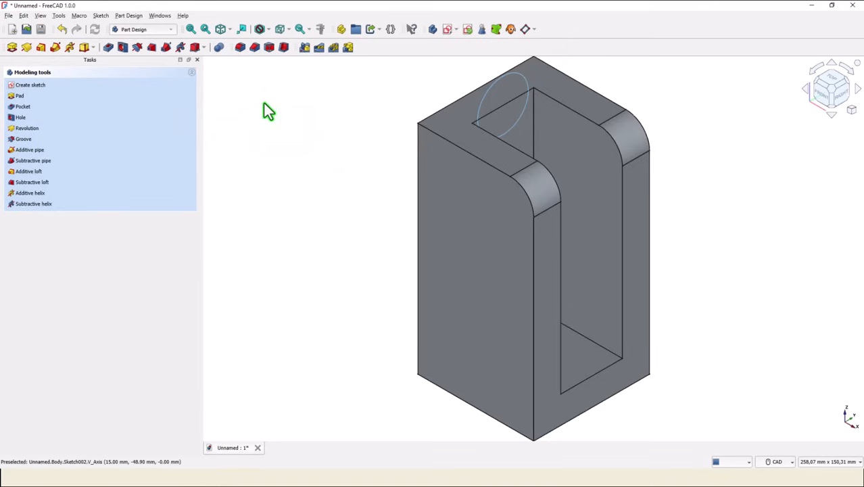
mouse_move(53, 57)
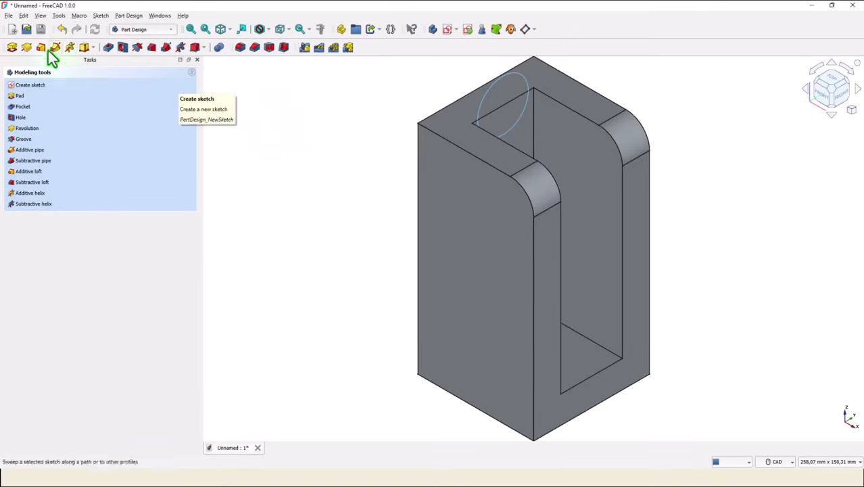
Pocket the circle Through all to cut the half-round notch in the end
click(21, 106)
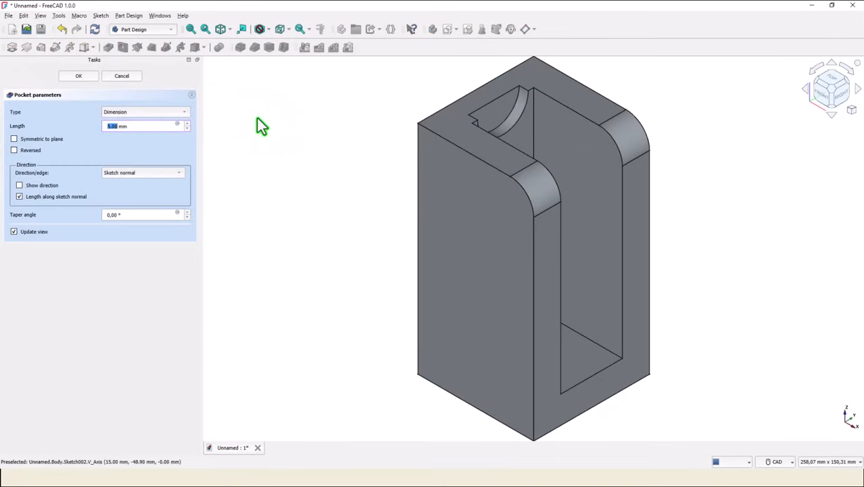
click(143, 111)
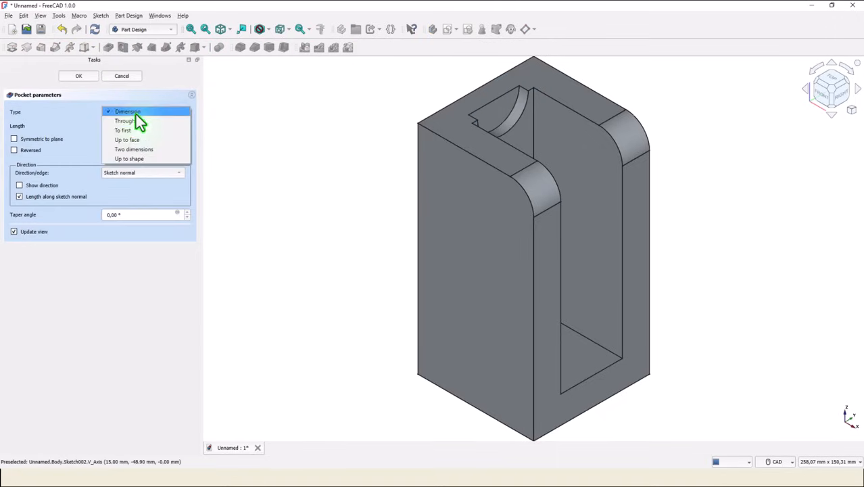
click(127, 110)
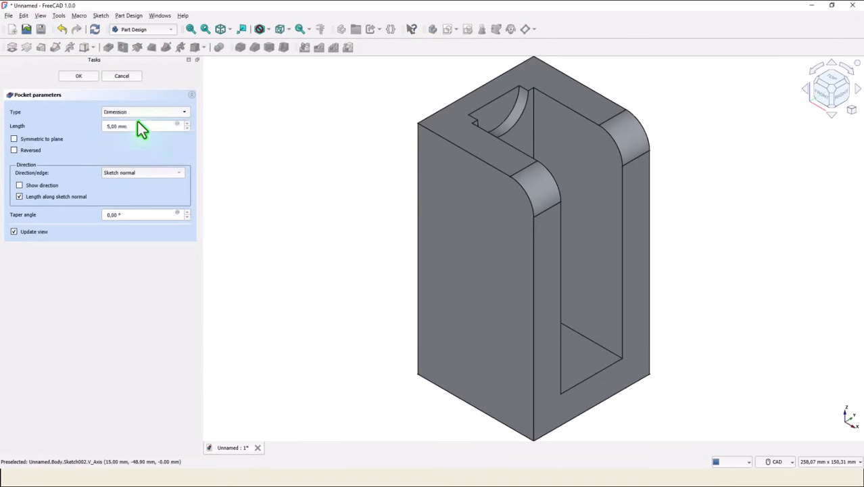
click(144, 111)
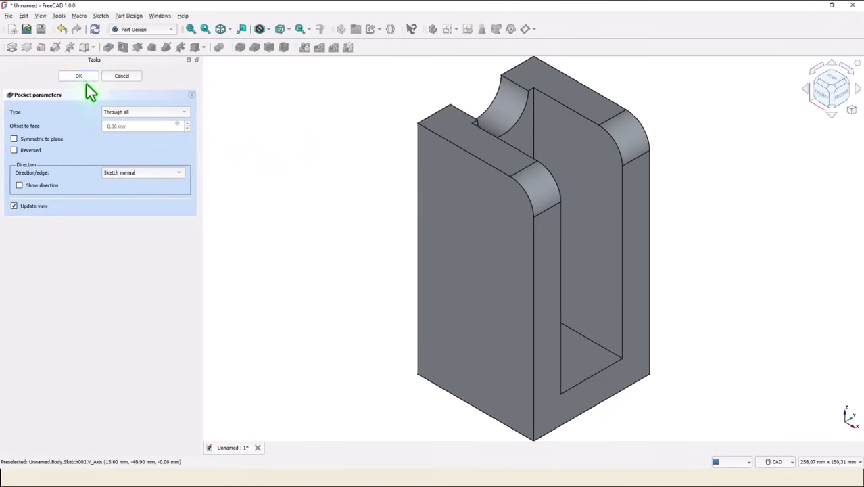
click(79, 76)
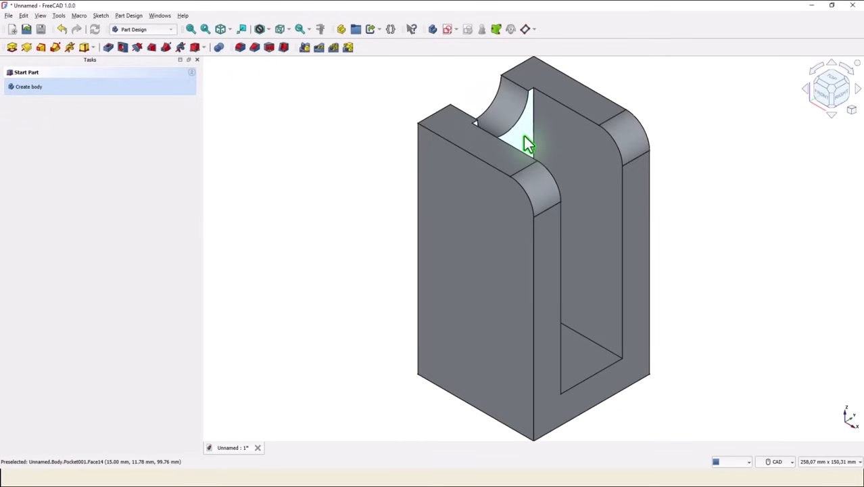
Sketch a Ø24 circle on the channel floor, 82 mm from the closed end, fully constrained
click(449, 28)
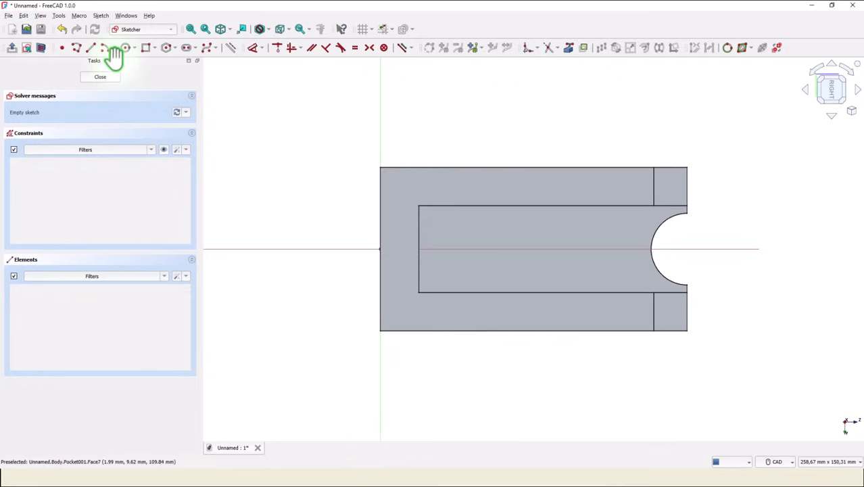
click(126, 47)
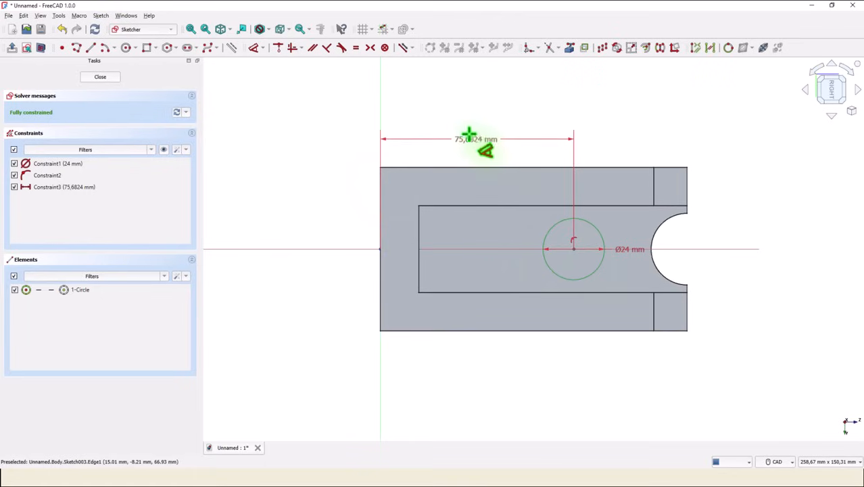
double_click(475, 138)
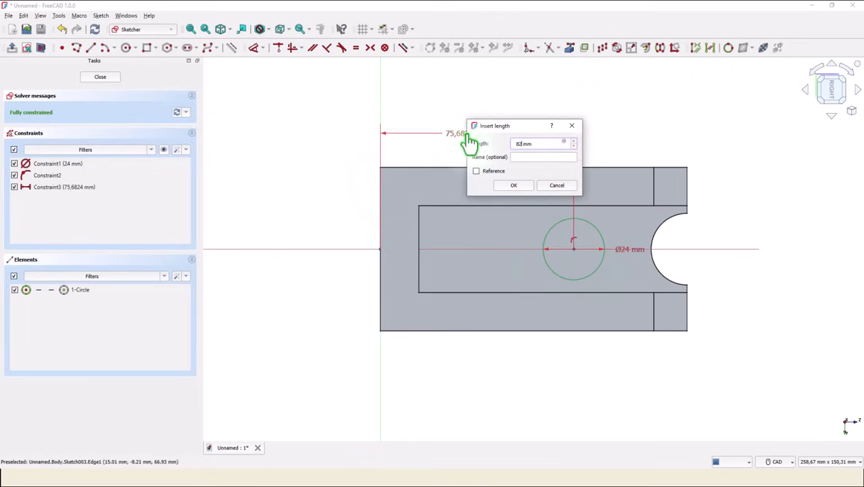
click(515, 184)
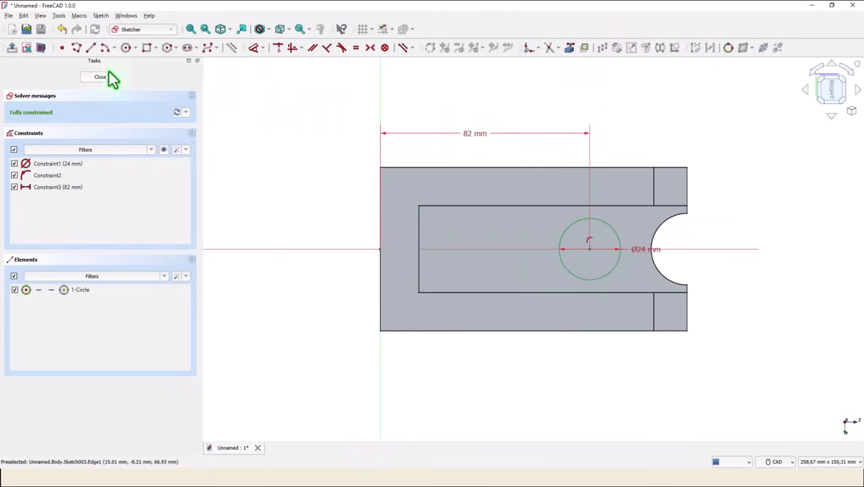
click(101, 76)
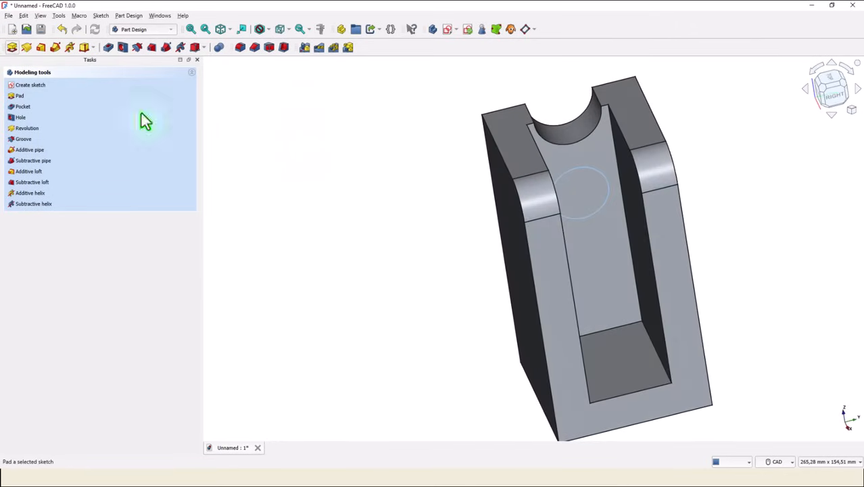
Pad the circle 4 mm into a round boss on the channel floor
click(19, 95)
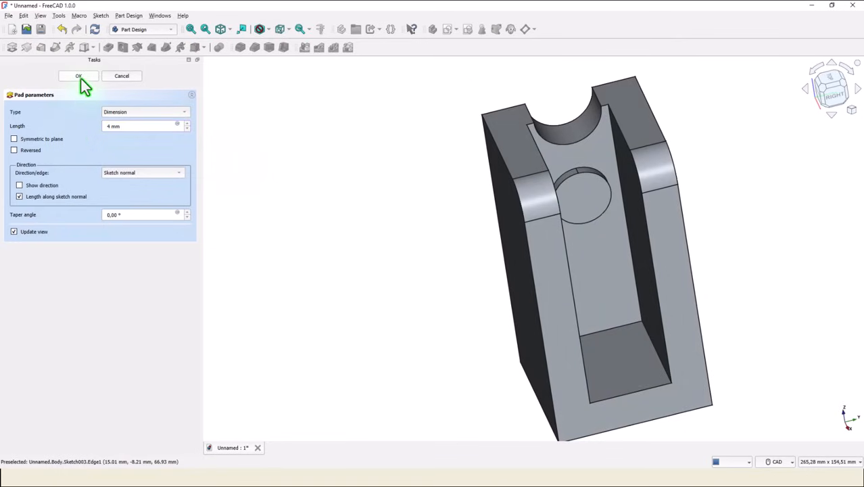
click(77, 75)
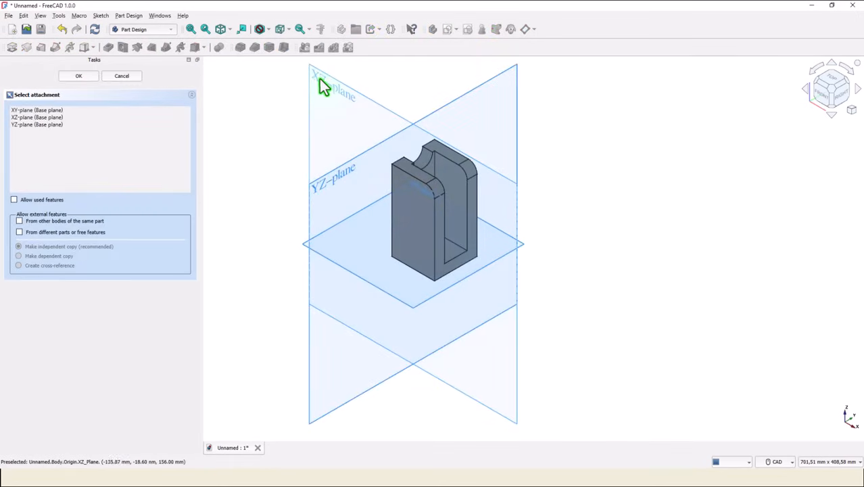
Sketch the slanted rib profile on a base plane with 21.5, 55 and 82 mm distances, fully constrained
click(78, 76)
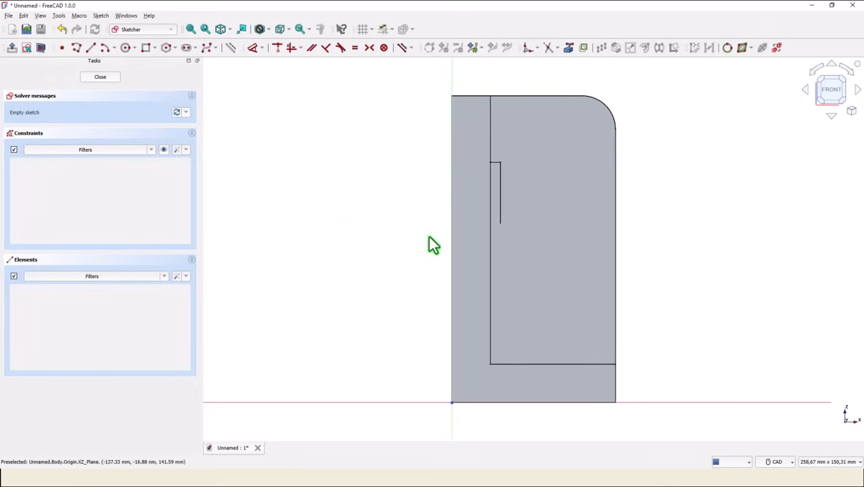
mouse_move(575, 106)
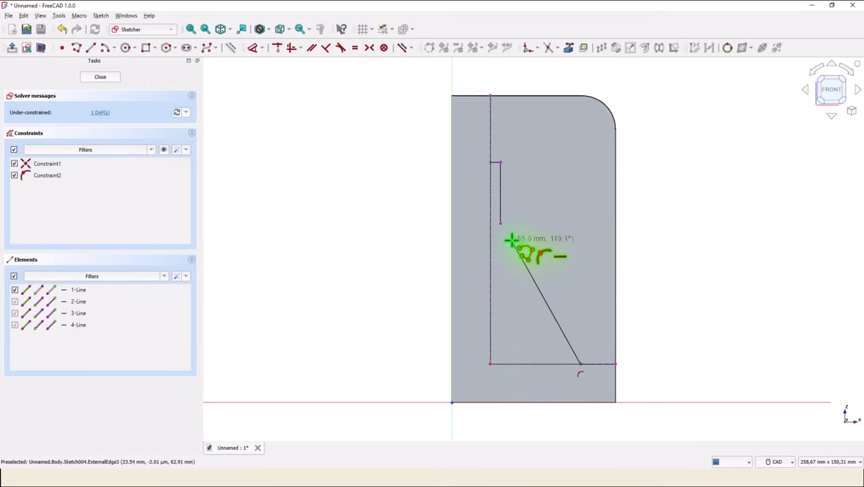
click(507, 196)
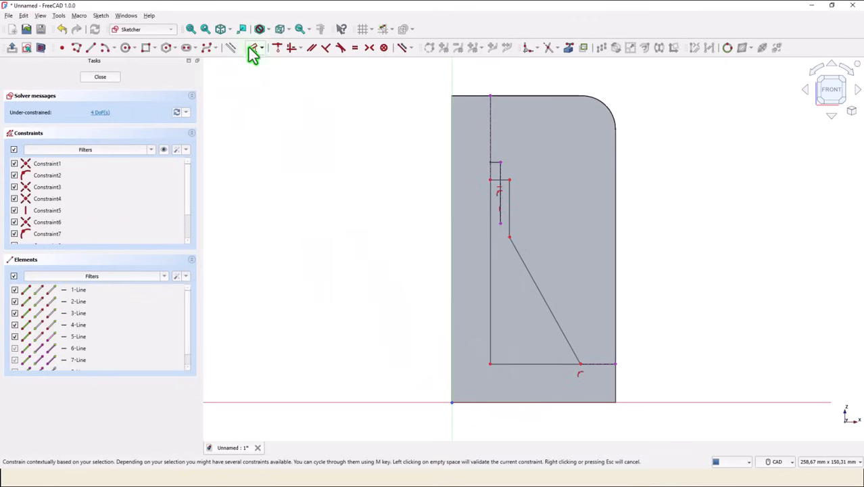
click(255, 47)
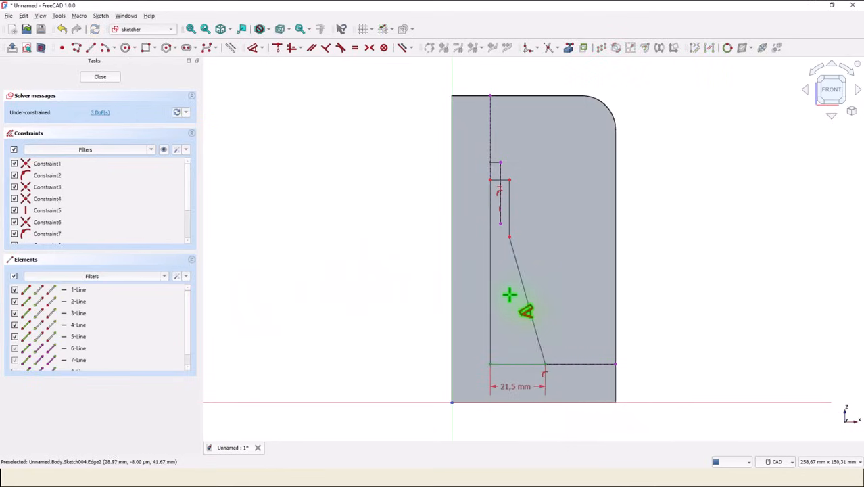
mouse_move(547, 290)
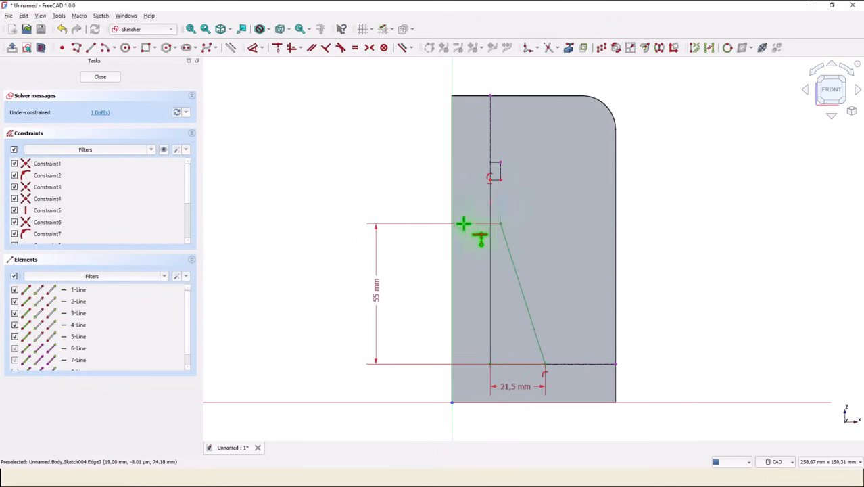
mouse_move(405, 186)
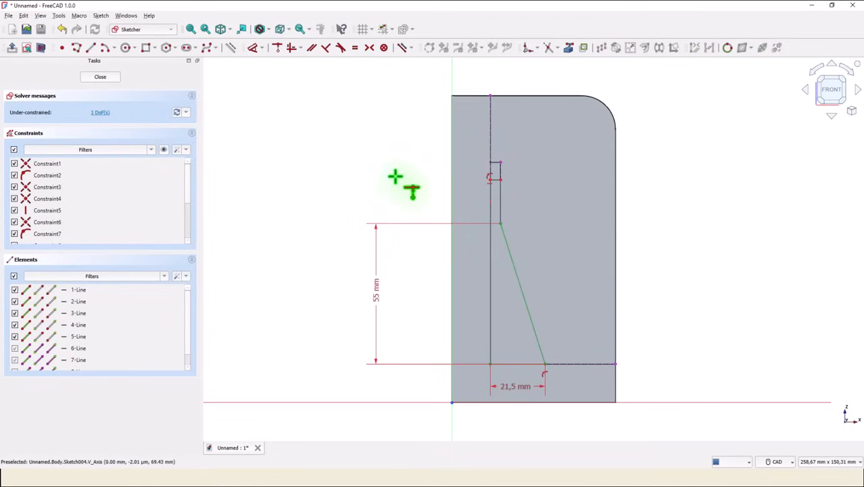
click(253, 47)
text(82)
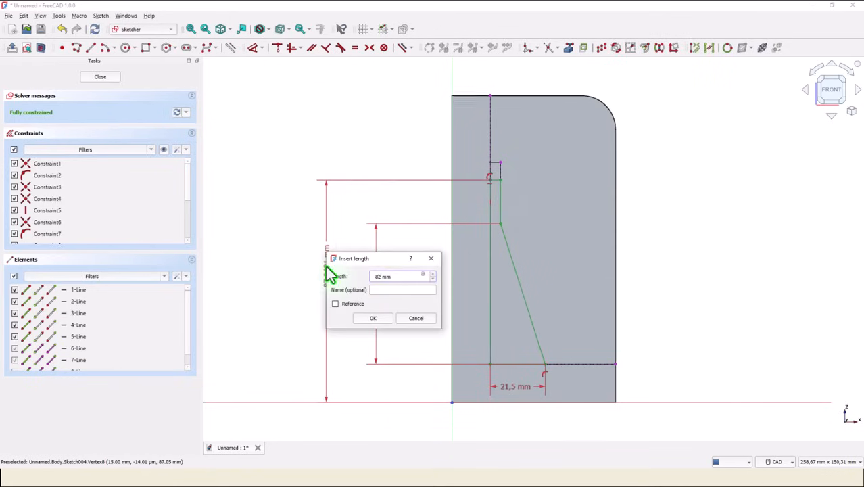
click(374, 318)
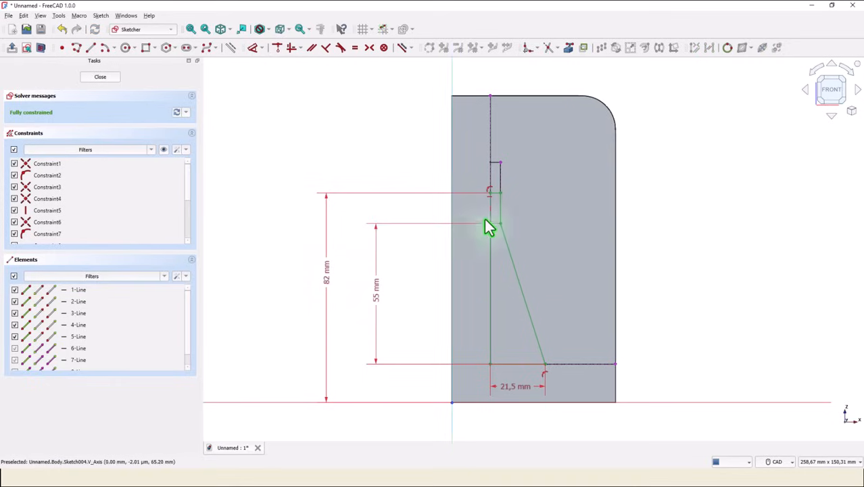
mouse_move(506, 232)
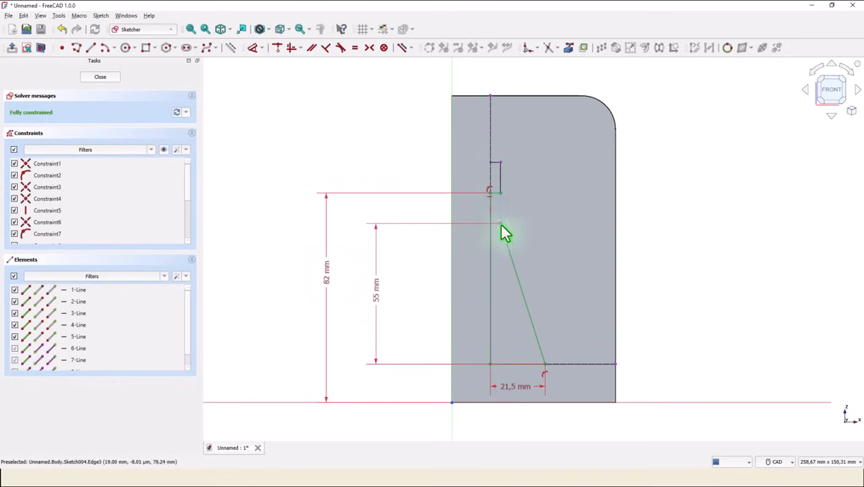
mouse_move(370, 157)
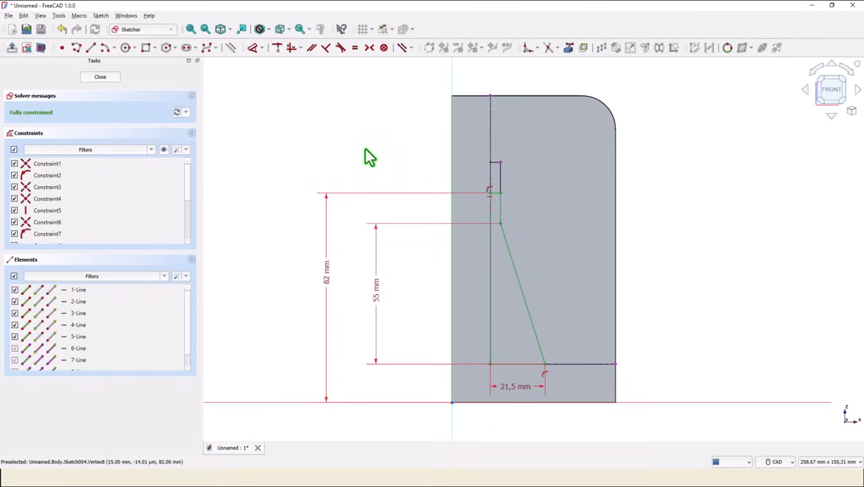
mouse_move(476, 241)
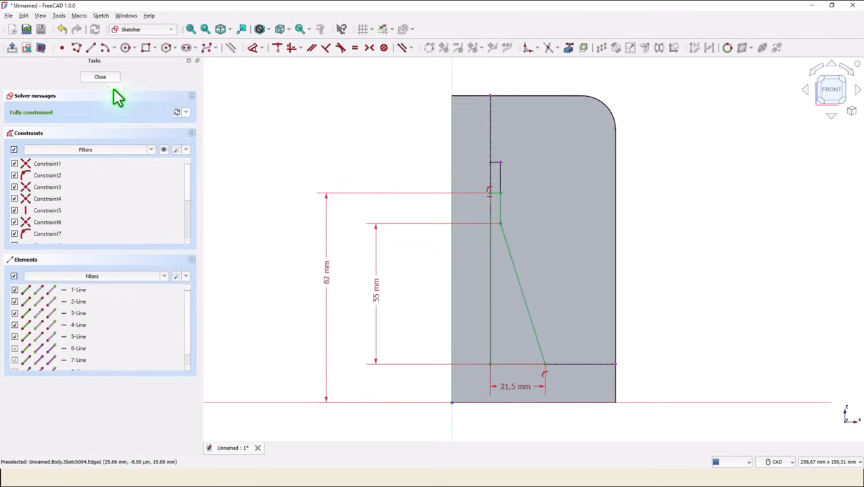
click(100, 75)
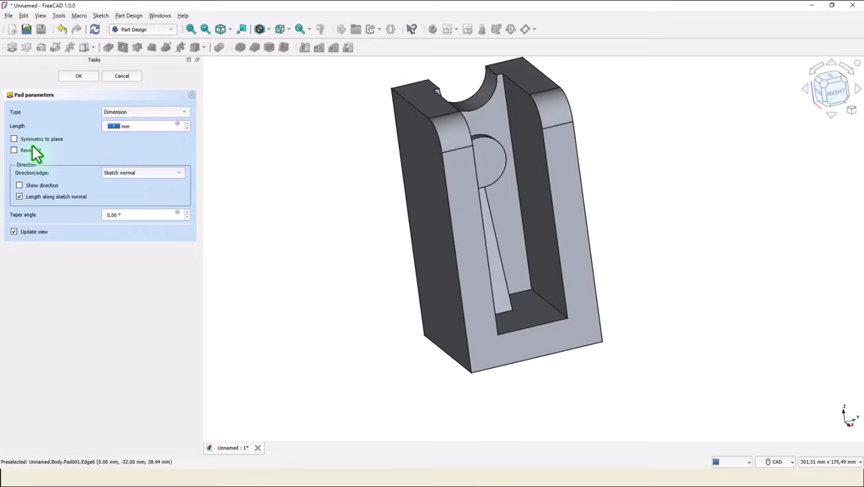
Pad the rib profile 10 mm reversed into the slot as solid material
click(13, 138)
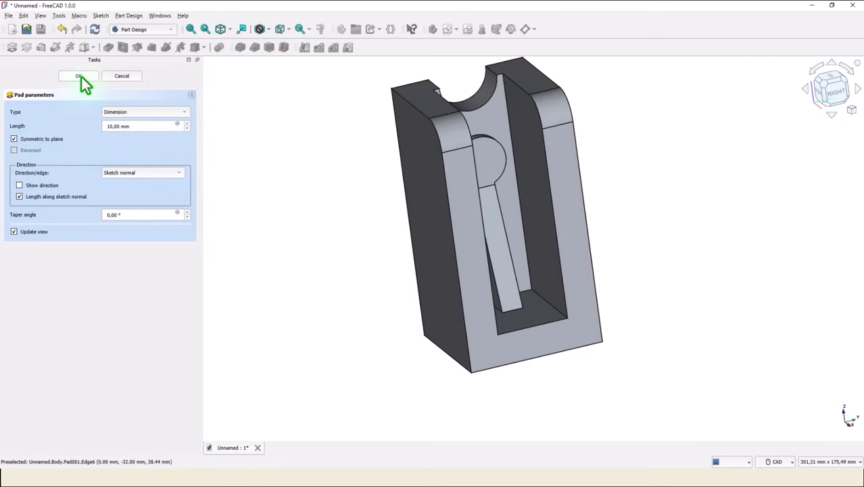
click(78, 76)
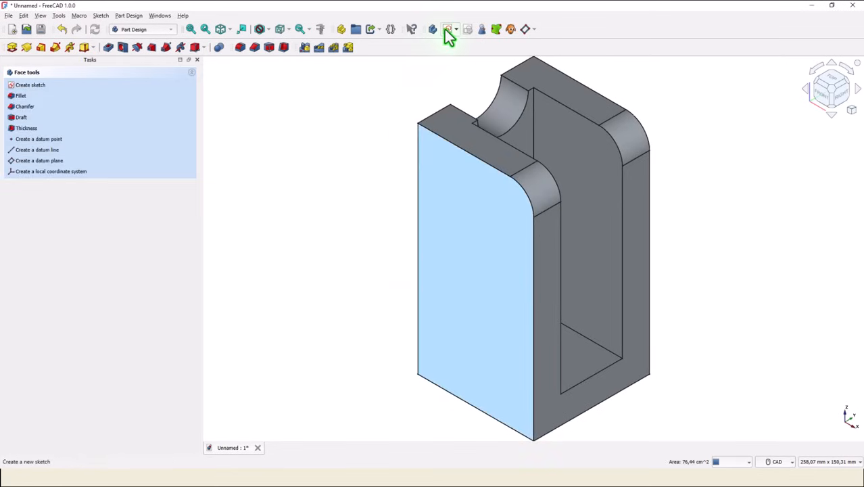
Sketch a Ø30 circle on the side face, constrained 38 mm from the left edge and 82 mm above the base
click(30, 84)
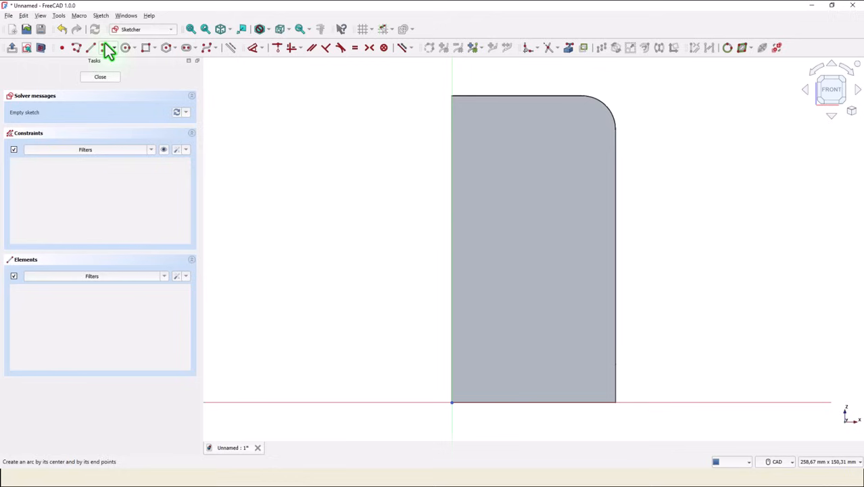
click(126, 47)
text(38)
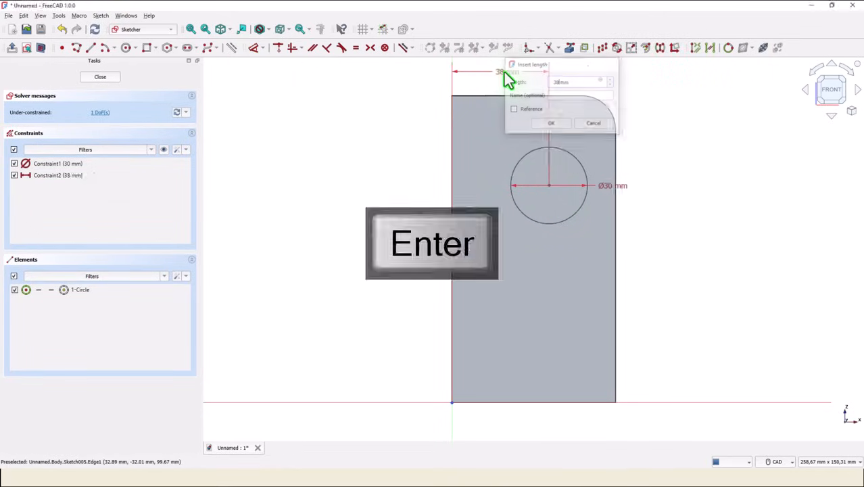
key(Return)
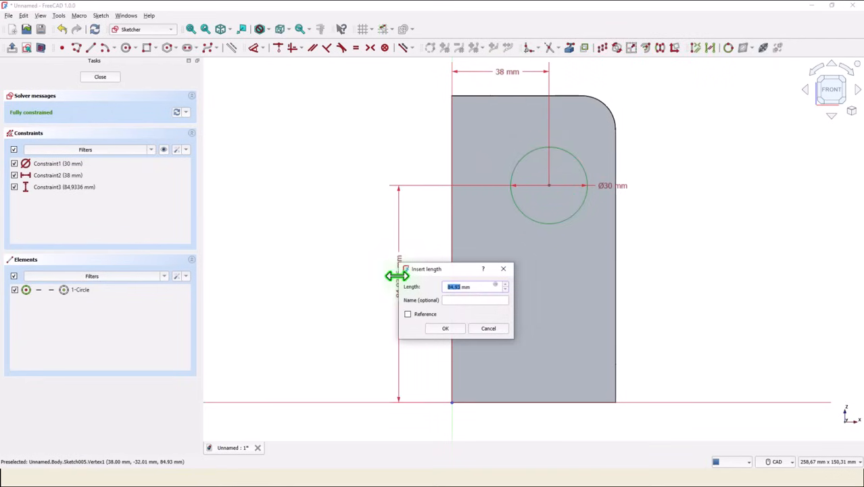
text(8)
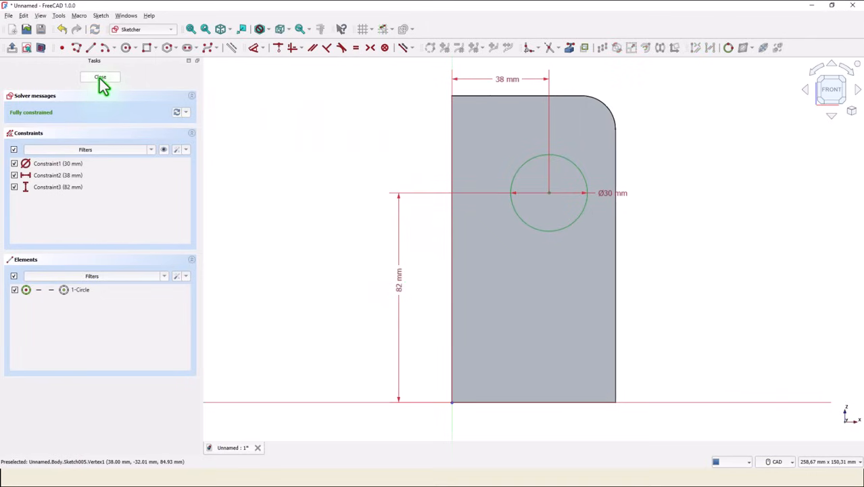
Pocket the Ø30 circle through the whole part with type Through all
click(100, 78)
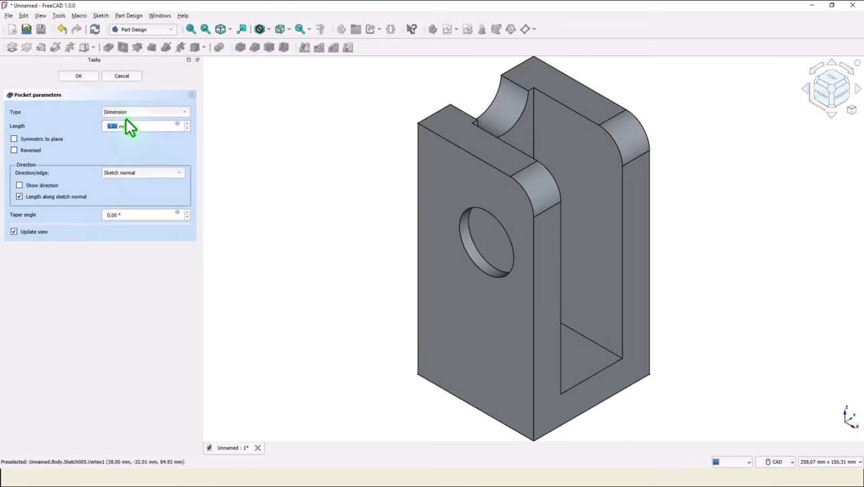
click(142, 111)
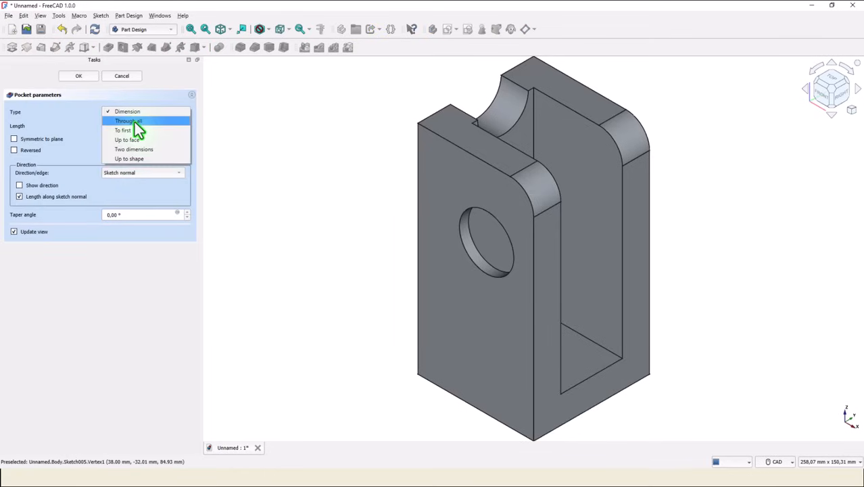
click(127, 120)
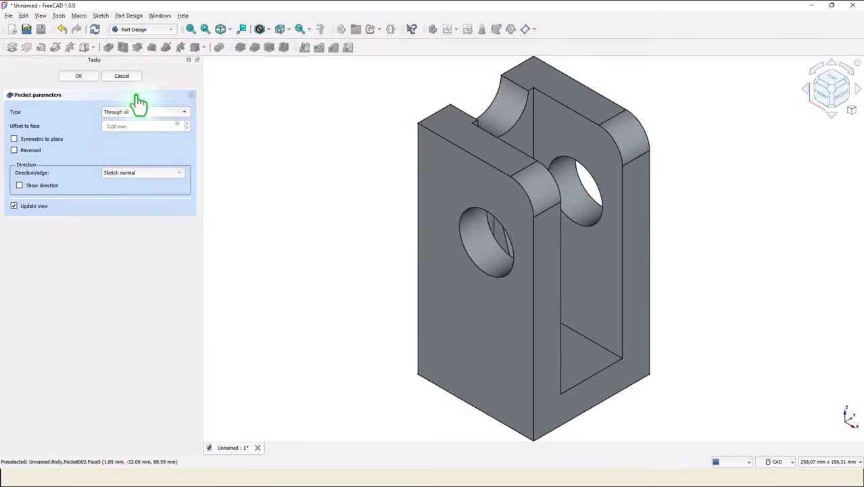
click(79, 75)
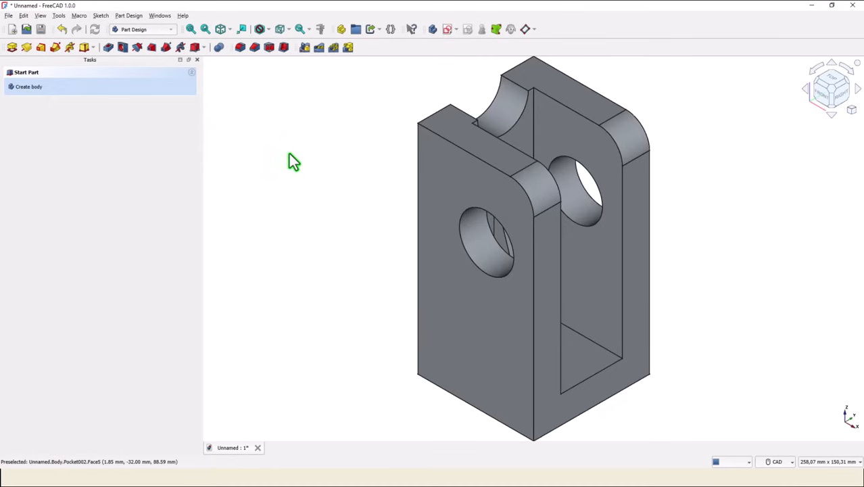
mouse_move(303, 164)
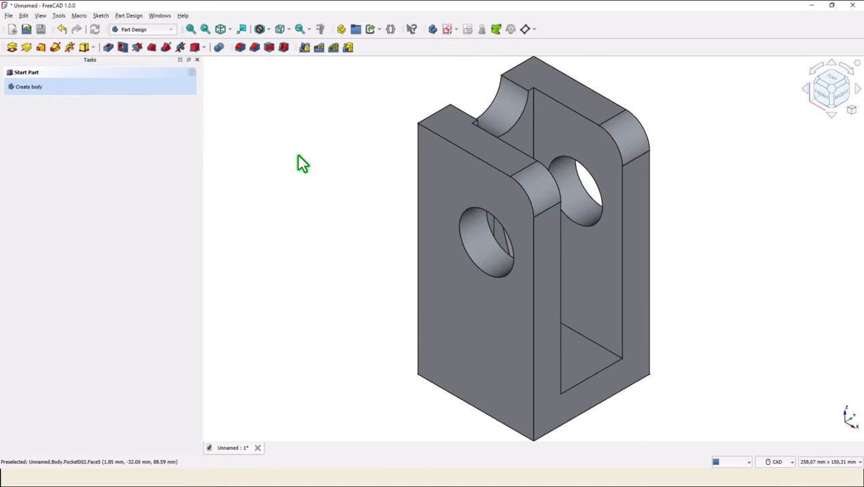
Drill a 14 mm Through all hole at the rib's round end and return to isometric view
drag(303, 162, 527, 203)
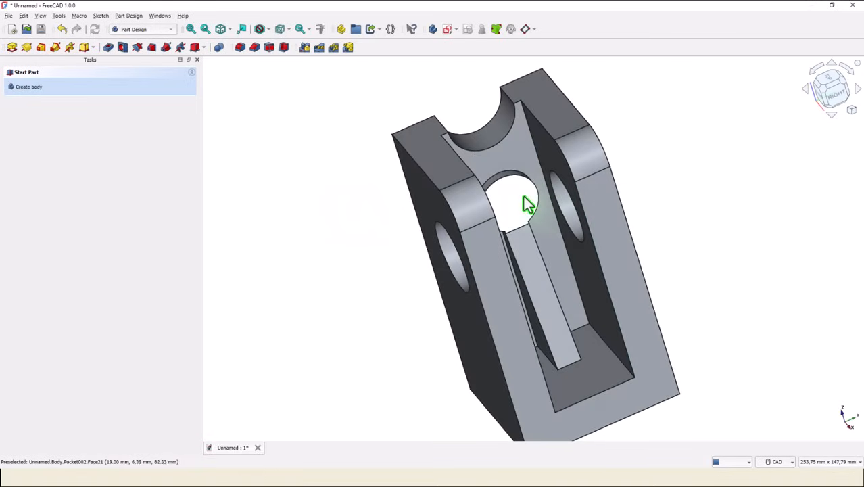
click(525, 203)
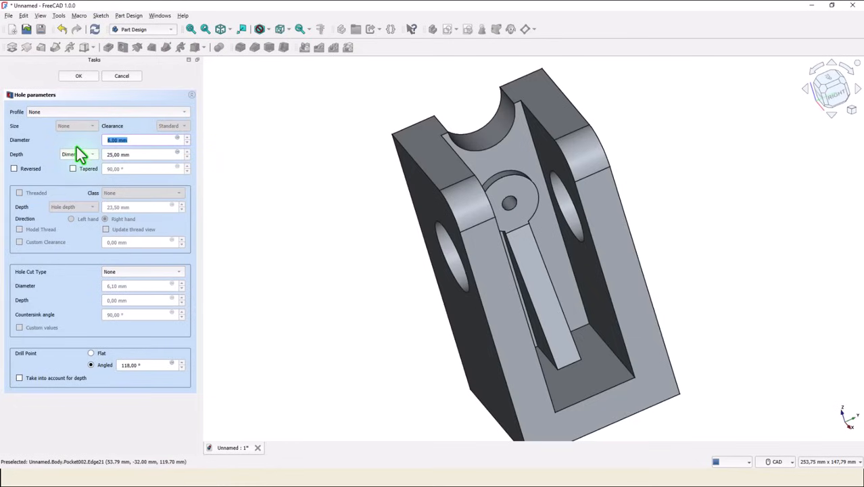
text(14)
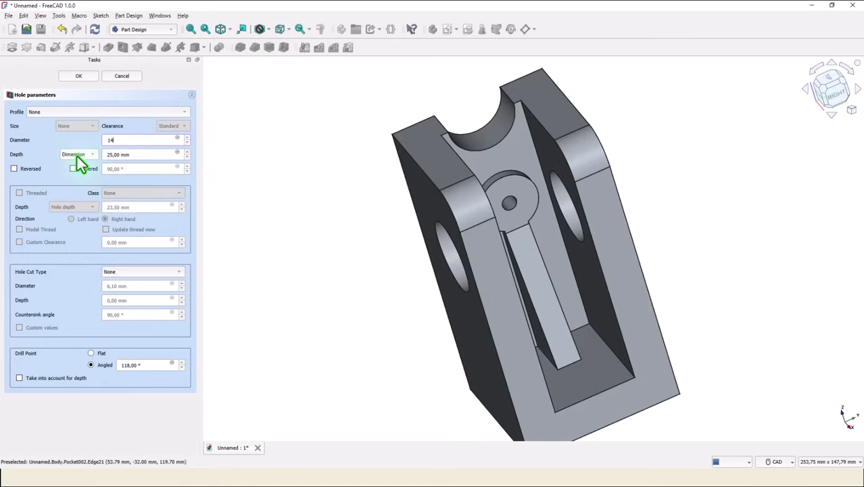
click(73, 154)
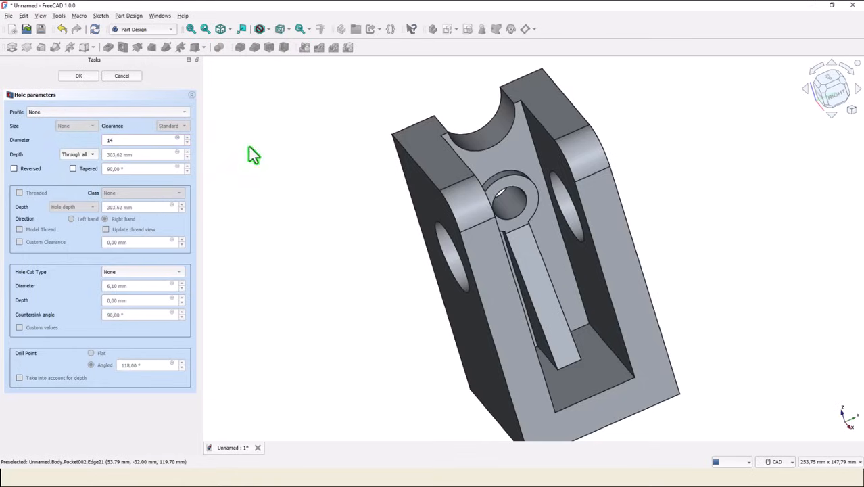
click(79, 76)
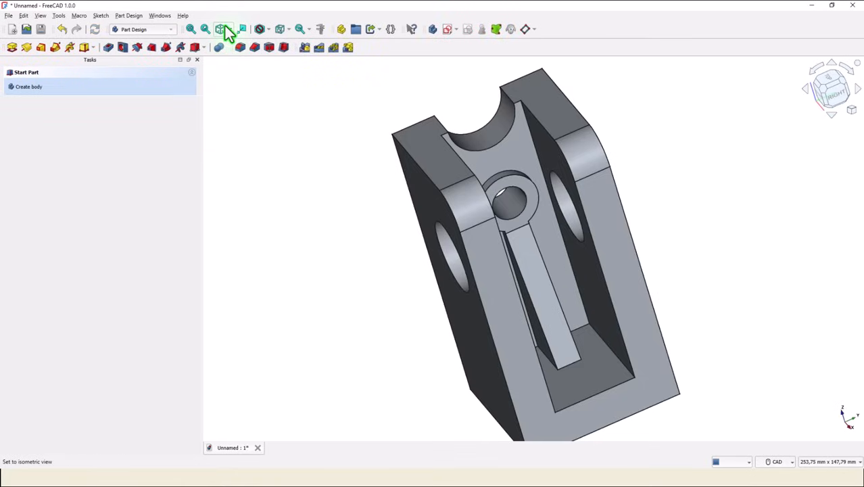
click(221, 30)
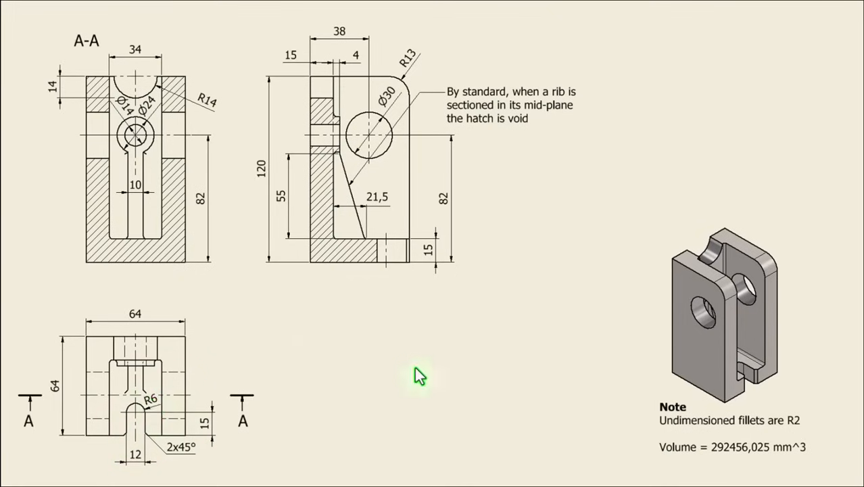
mouse_move(494, 340)
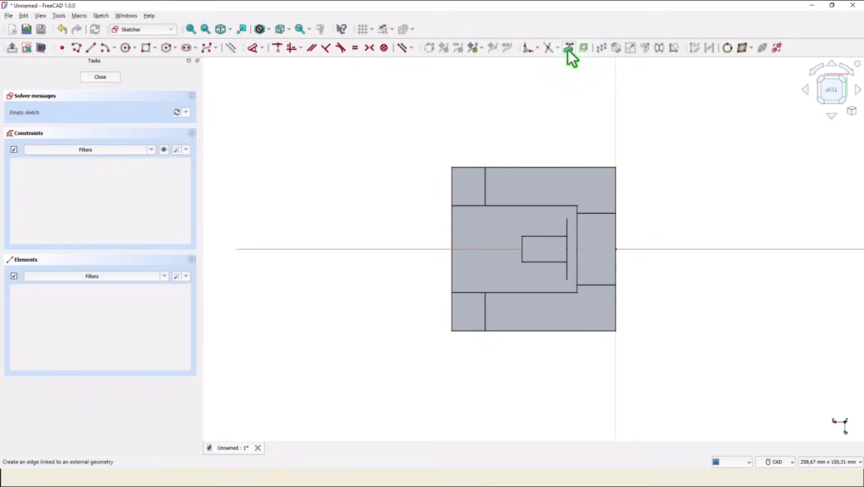
Link an external edge into the slot sketch and dimension the slot edge to 15 mm
click(571, 48)
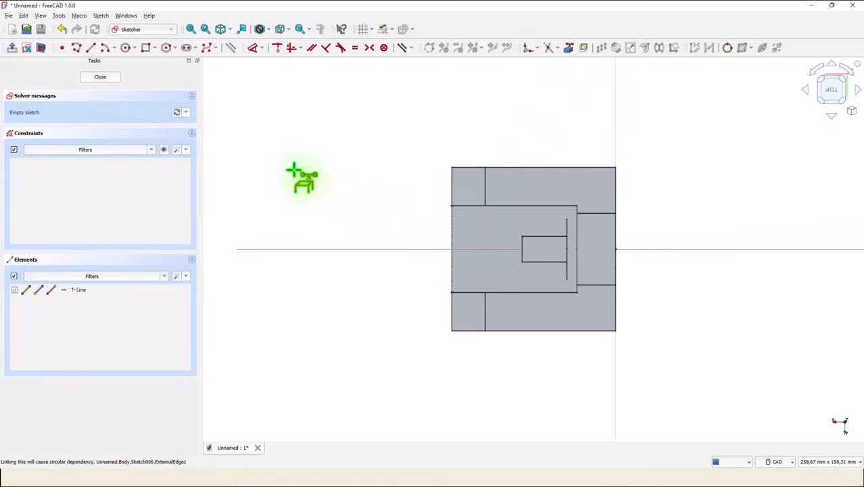
mouse_move(385, 216)
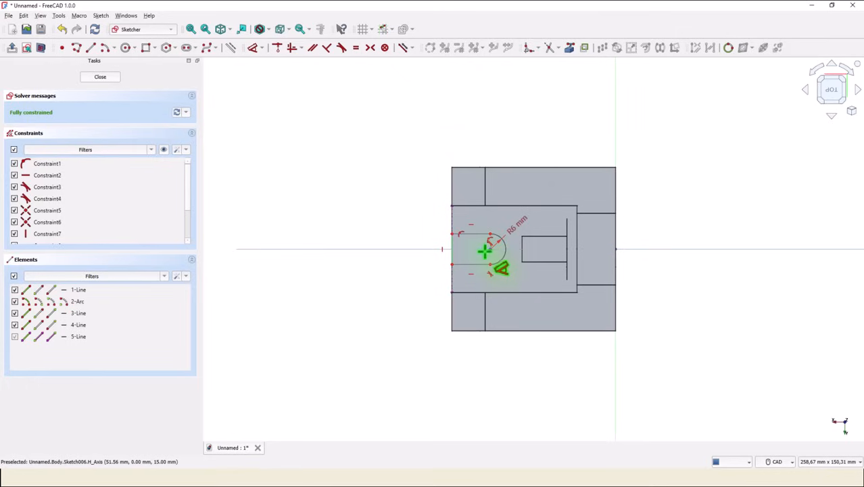
click(77, 300)
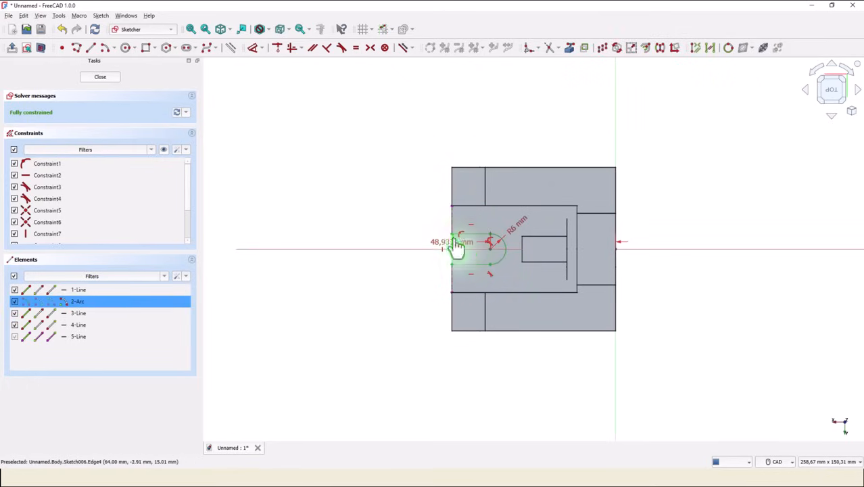
click(460, 249)
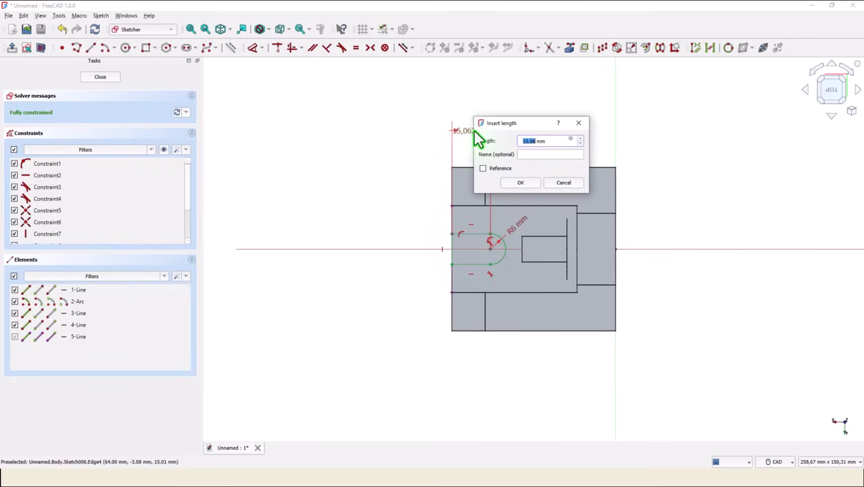
key(enter)
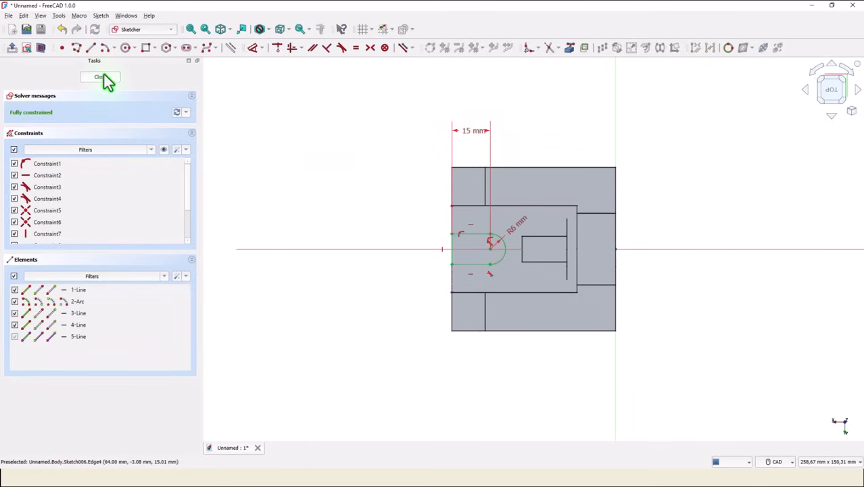
Pocket the slot sketch into the block bottom with the default Dimension depth
click(100, 76)
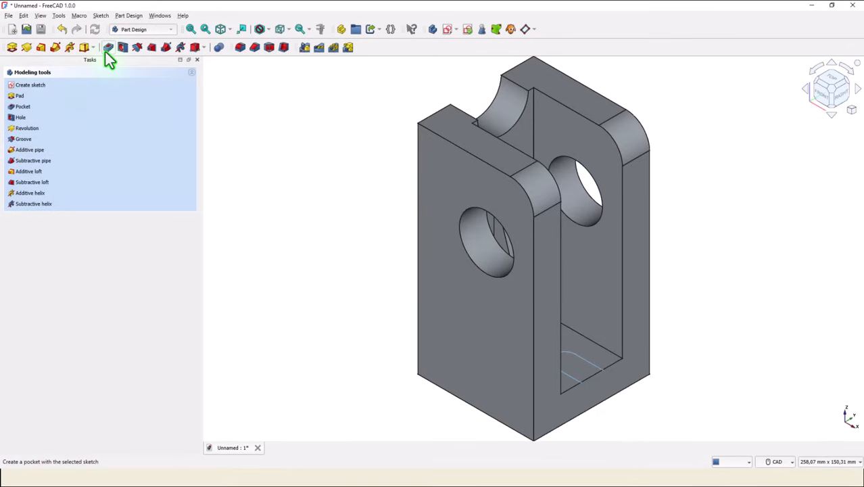
click(108, 46)
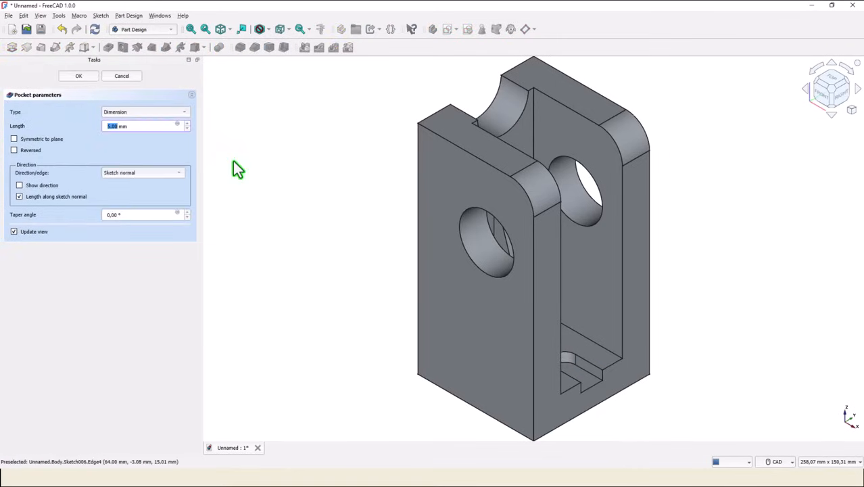
click(144, 111)
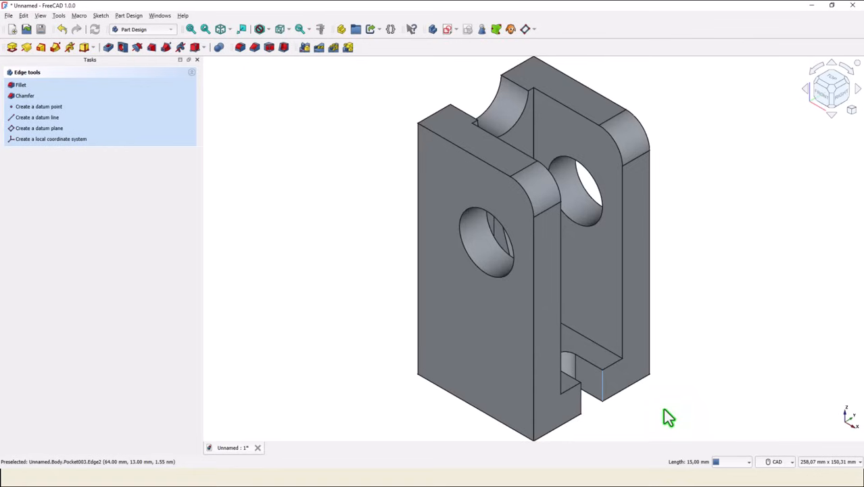
mouse_move(582, 408)
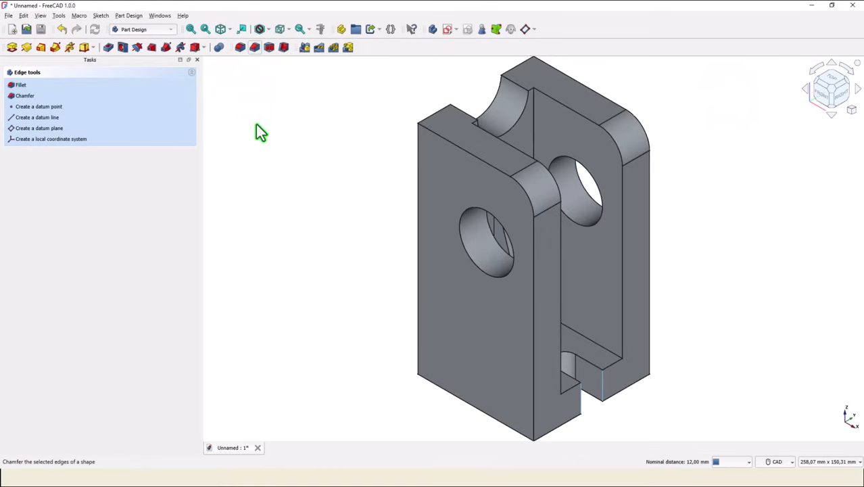
Apply a 2 mm chamfer to the two selected edges
click(25, 94)
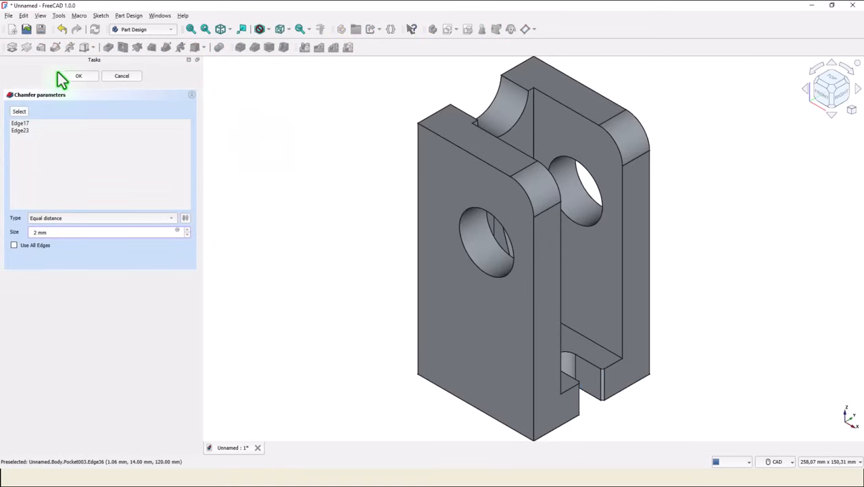
click(78, 76)
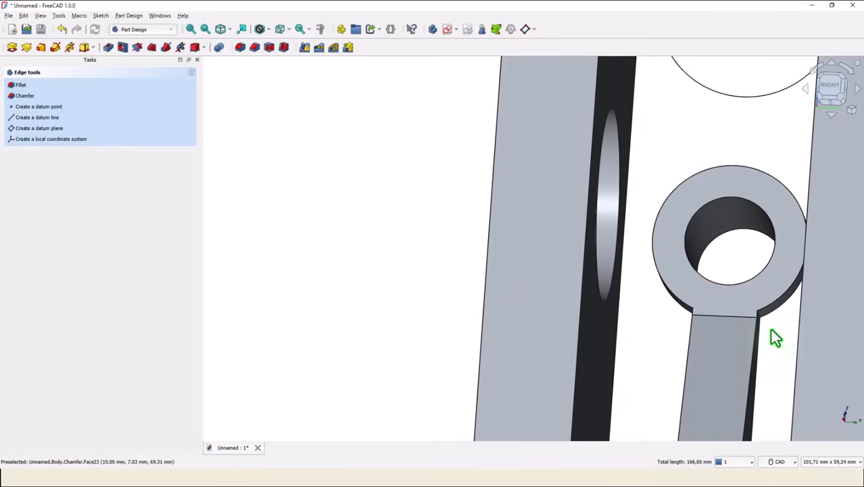
mouse_move(760, 322)
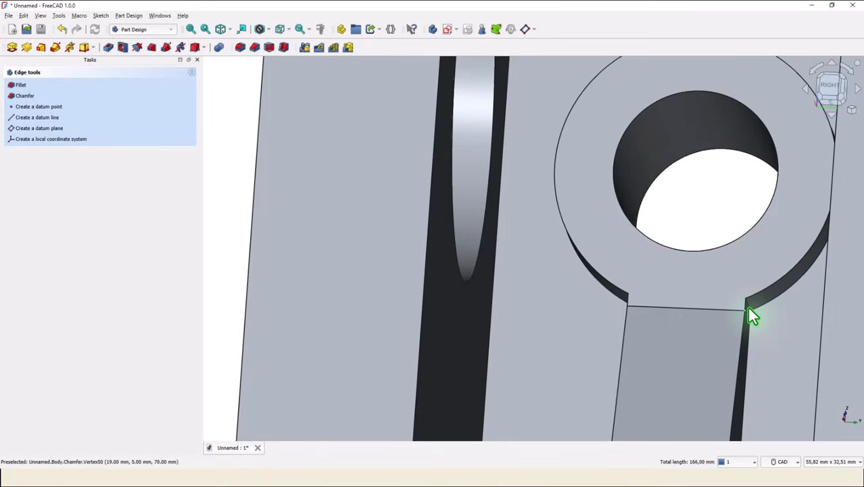
mouse_move(752, 317)
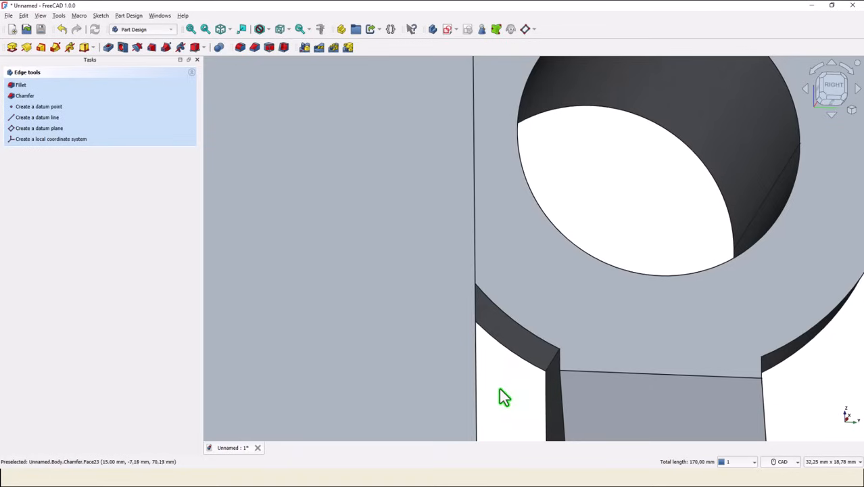
mouse_move(551, 368)
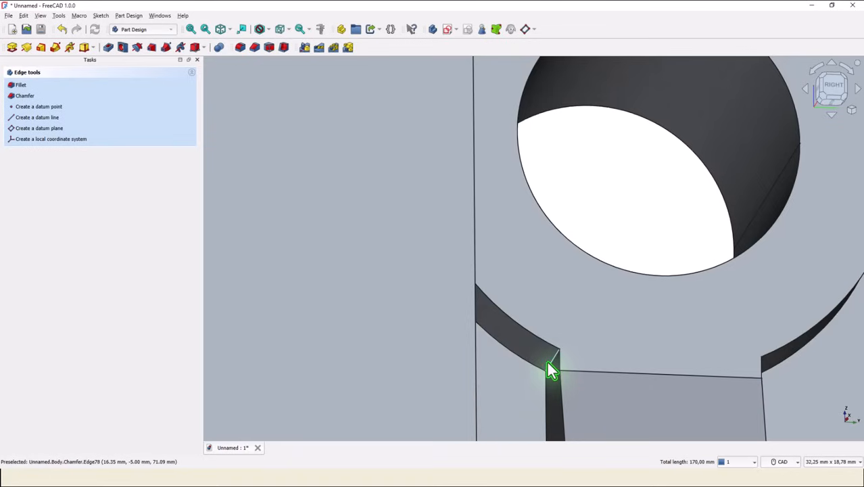
mouse_move(200, 252)
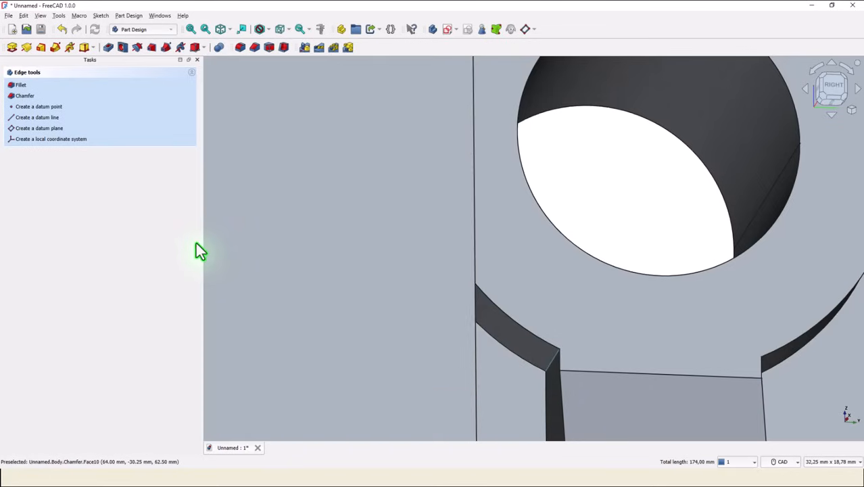
Apply R2 fillets to the five selected edges around the hole lug
scroll(down, 3)
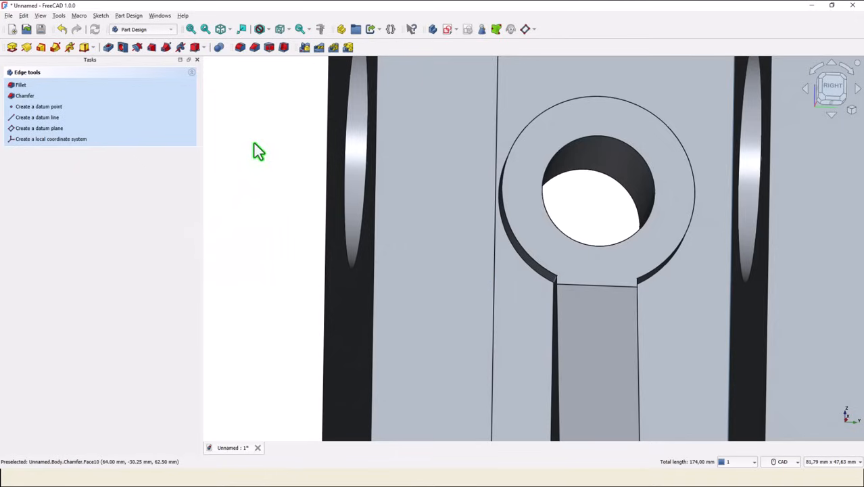
click(21, 83)
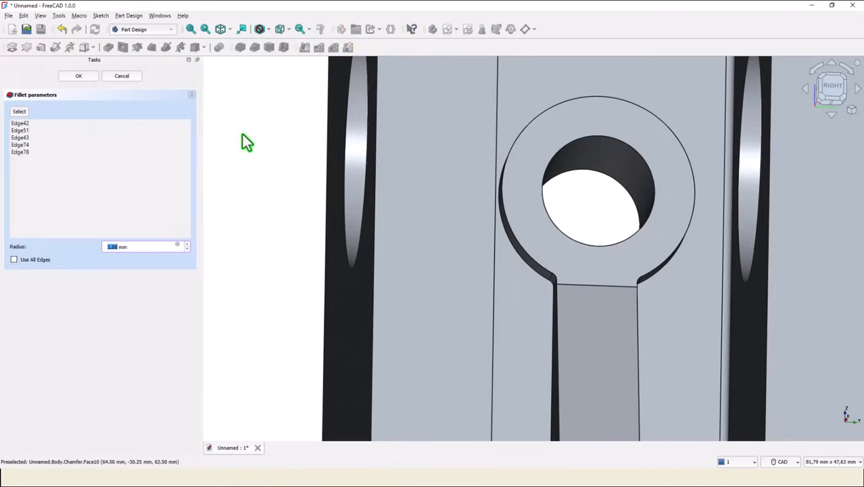
mouse_move(233, 260)
text(2)
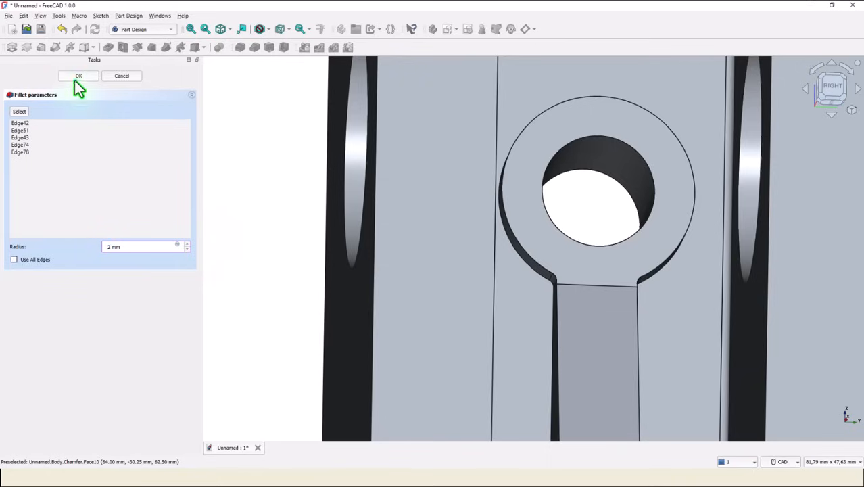
click(77, 75)
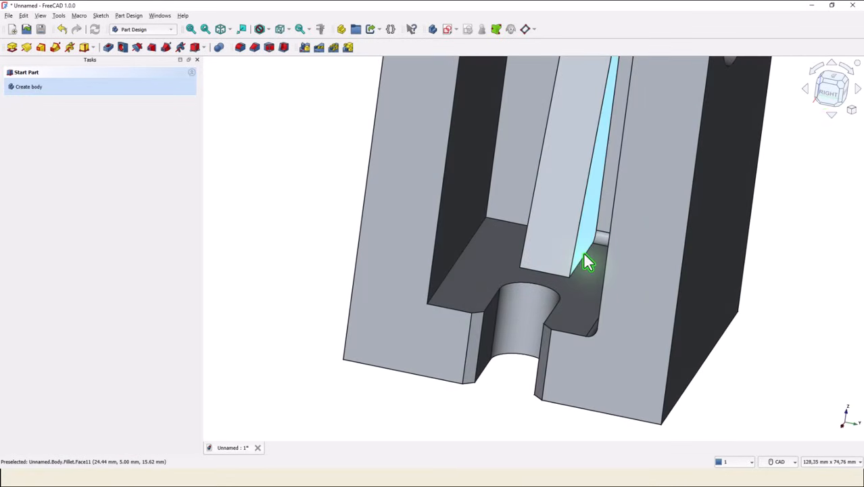
Apply R2 fillets to one inner slot edge, then to the remaining four slot edges
click(588, 263)
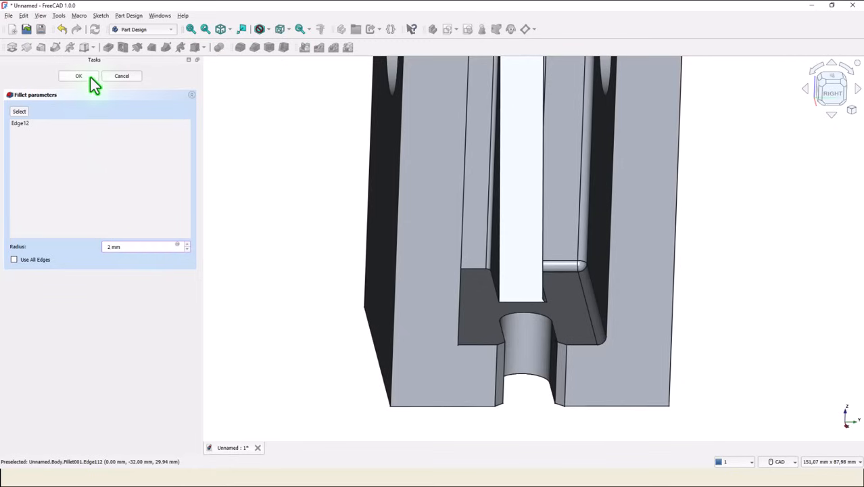
click(77, 76)
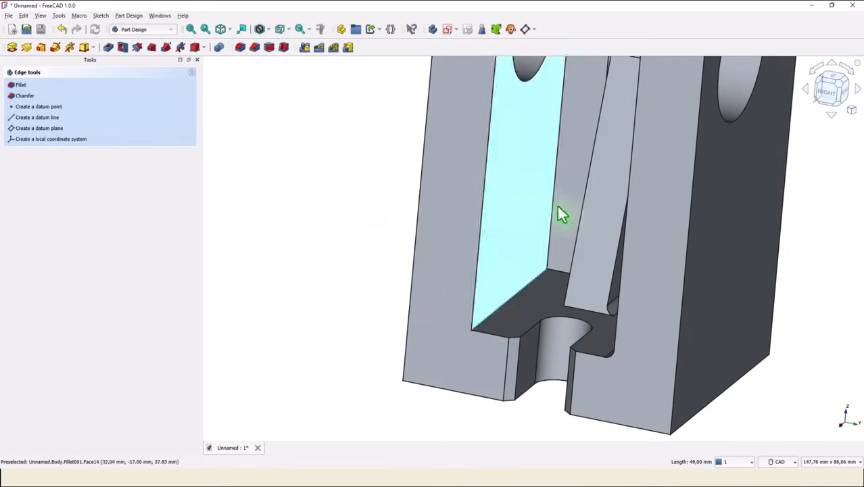
mouse_move(565, 255)
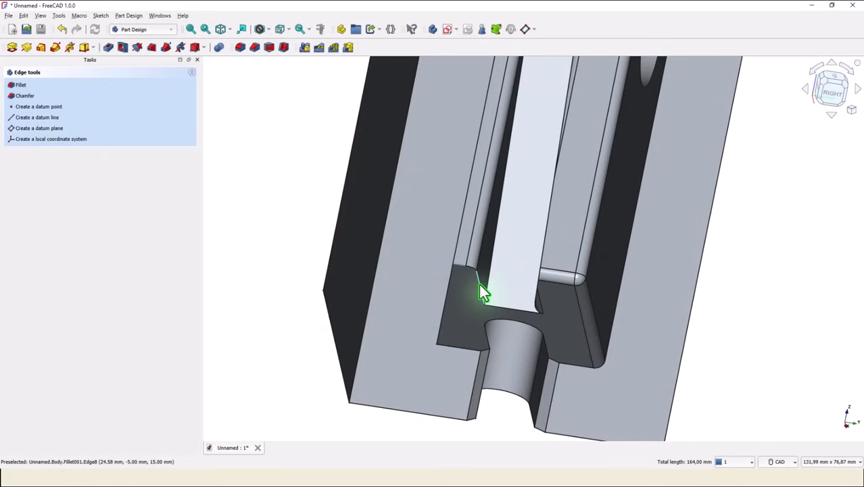
mouse_move(355, 228)
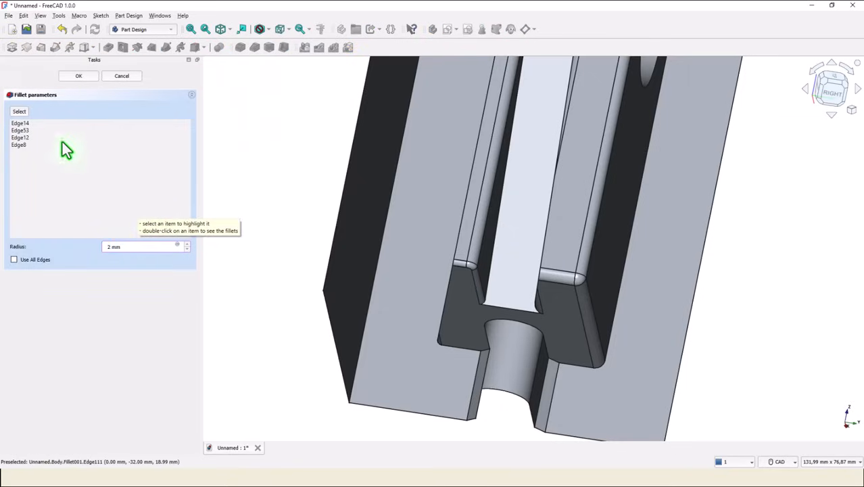
click(78, 76)
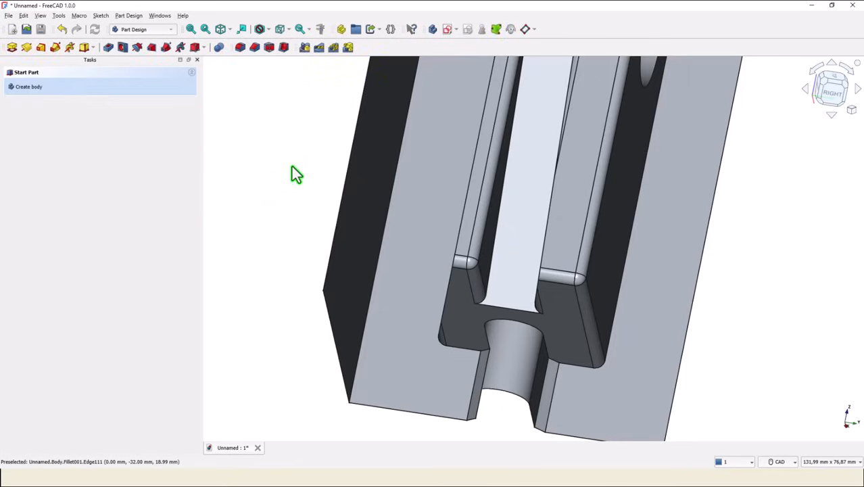